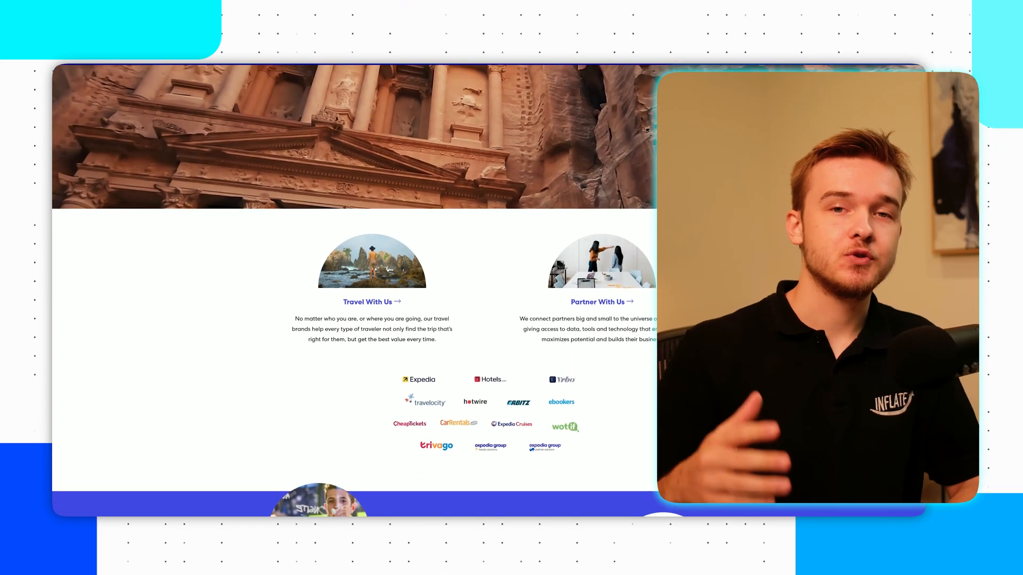
Create a new Single Prompt Agent starting from a blank template
{"action": "scroll", "scroll_direction": "down", "scroll_amount": 3}
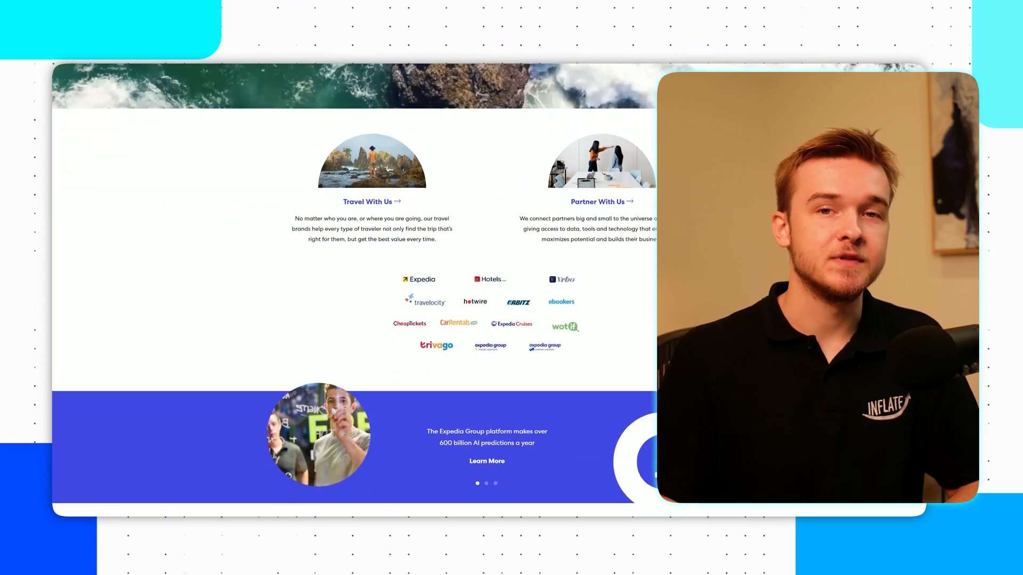
{"action": "scroll", "scroll_direction": "down", "scroll_amount": 3}
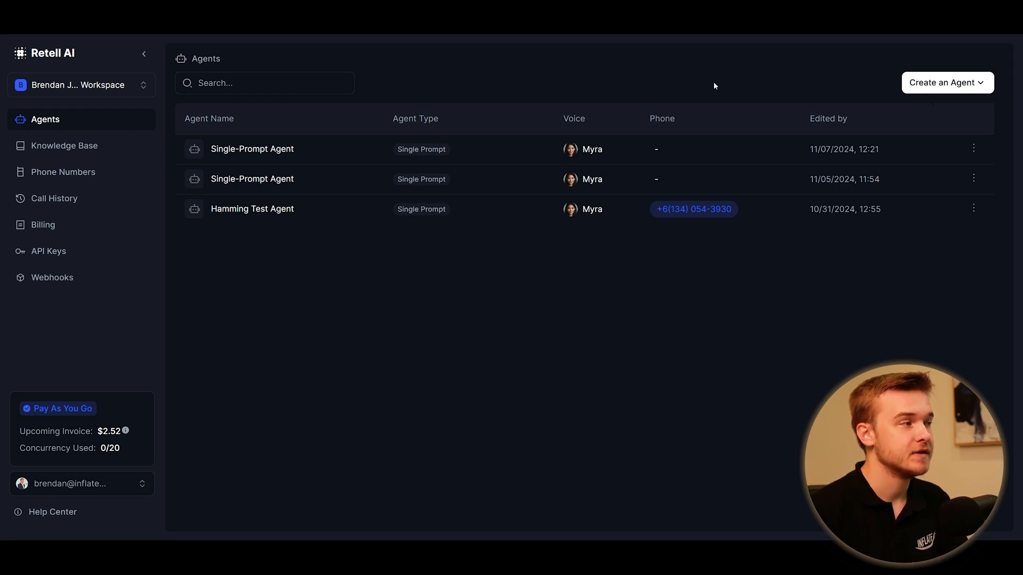
{"action": "mouse_move", "coordinate": [684, 77]}
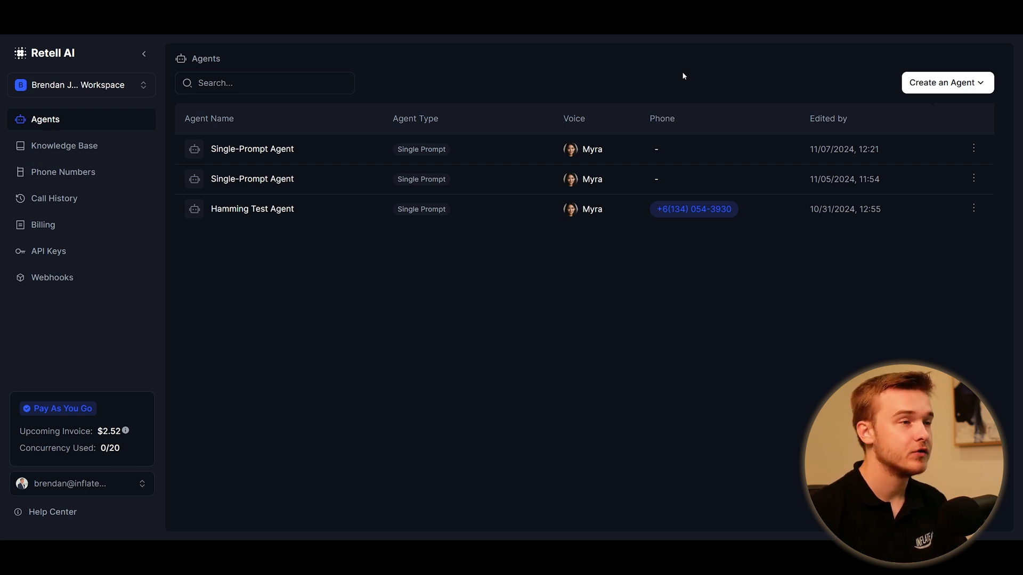
{"action": "mouse_move", "coordinate": [668, 81]}
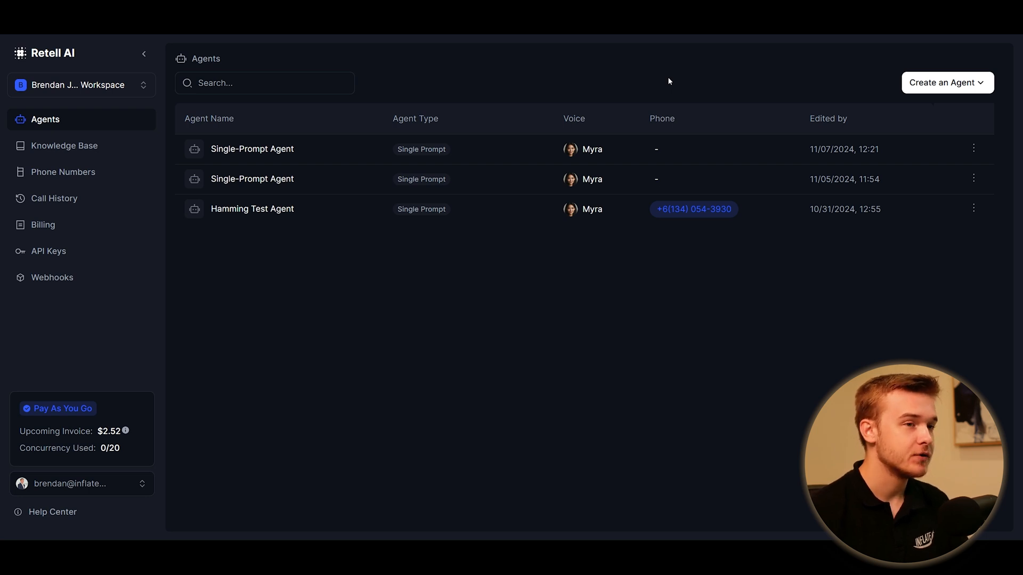
{"action": "left_click", "coordinate": [947, 82]}
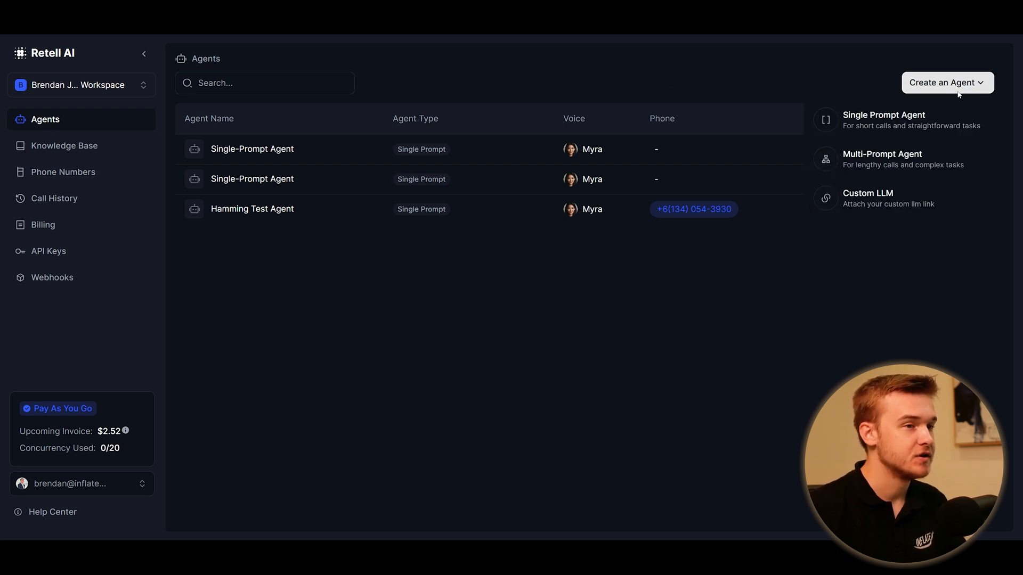
{"action": "mouse_move", "coordinate": [901, 120]}
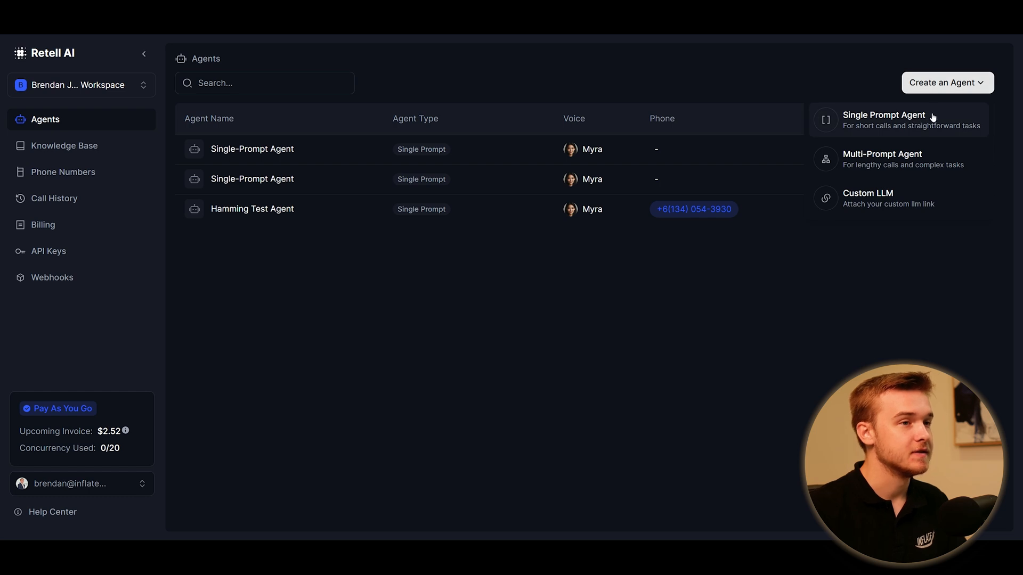
{"action": "left_click", "coordinate": [884, 119]}
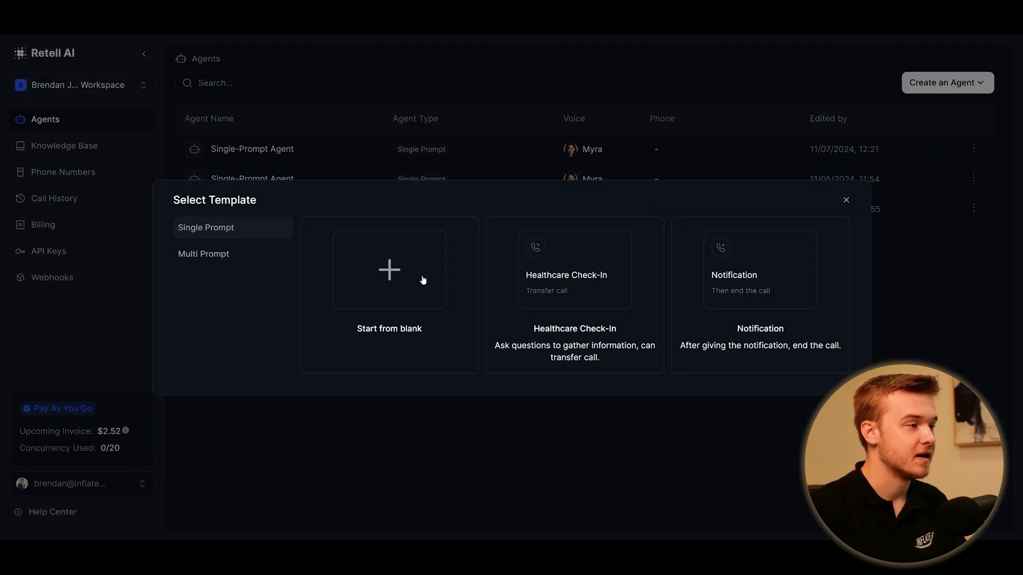
{"action": "left_click", "coordinate": [389, 269]}
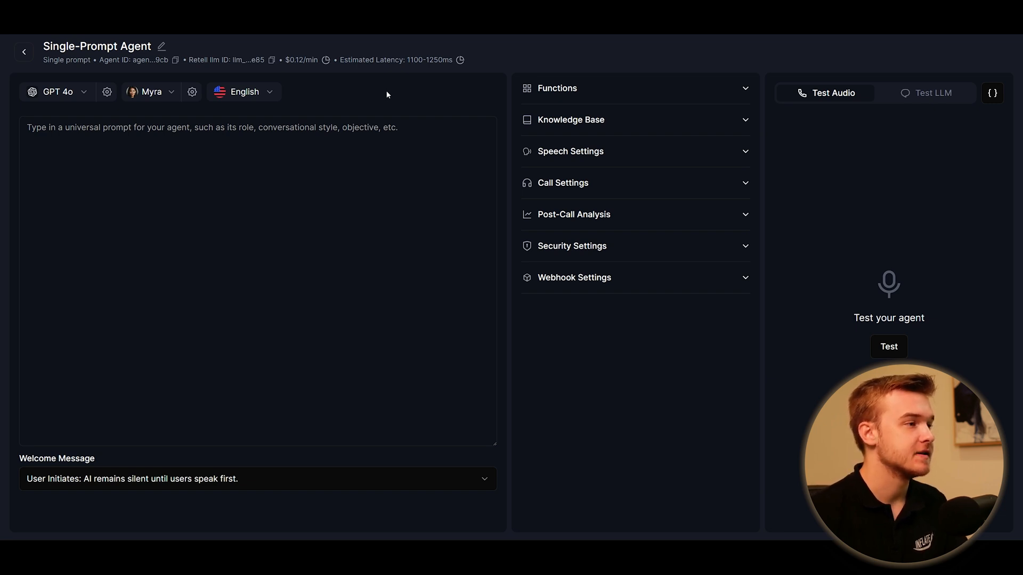
Review the GPT-4o model dropdown and bring up the voice selector from Myra
{"action": "left_click", "coordinate": [171, 181]}
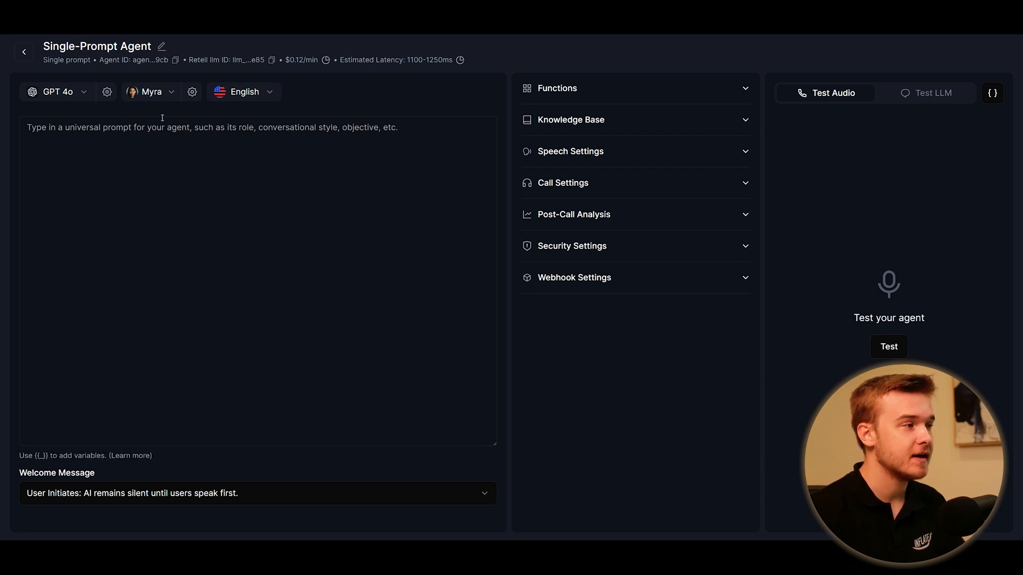
{"action": "left_click", "coordinate": [58, 91]}
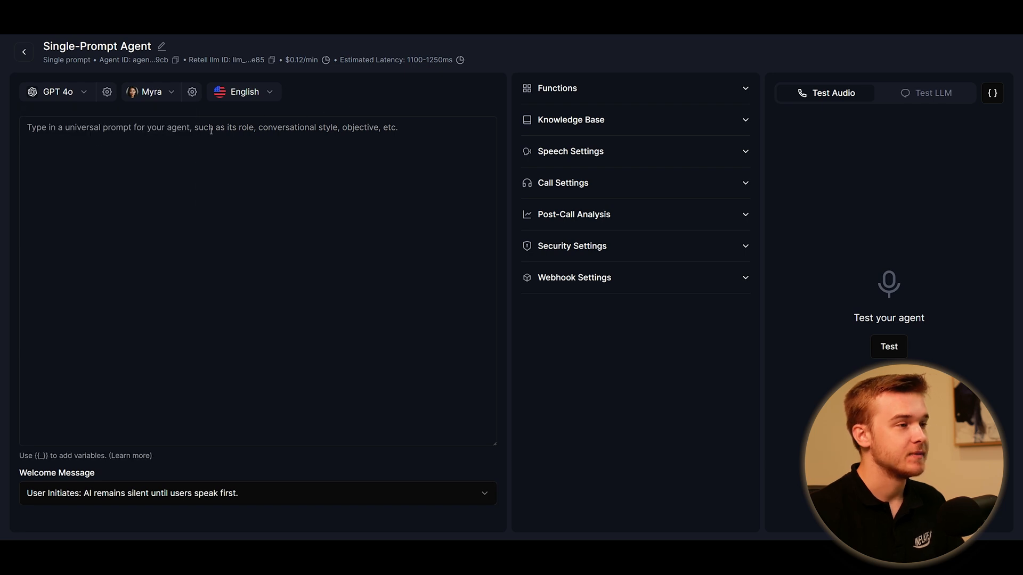
{"action": "left_click", "coordinate": [58, 91]}
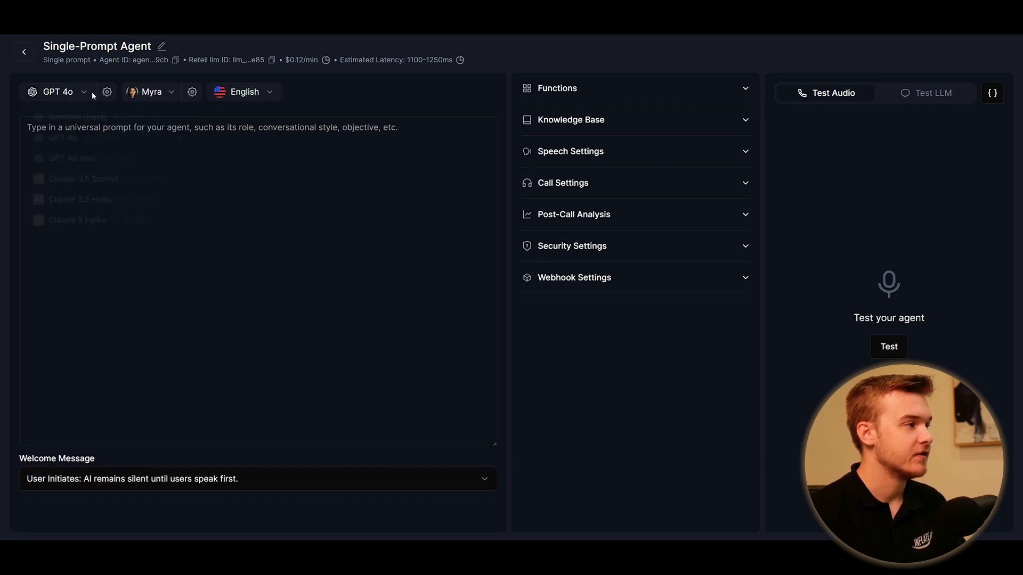
{"action": "left_click", "coordinate": [149, 91]}
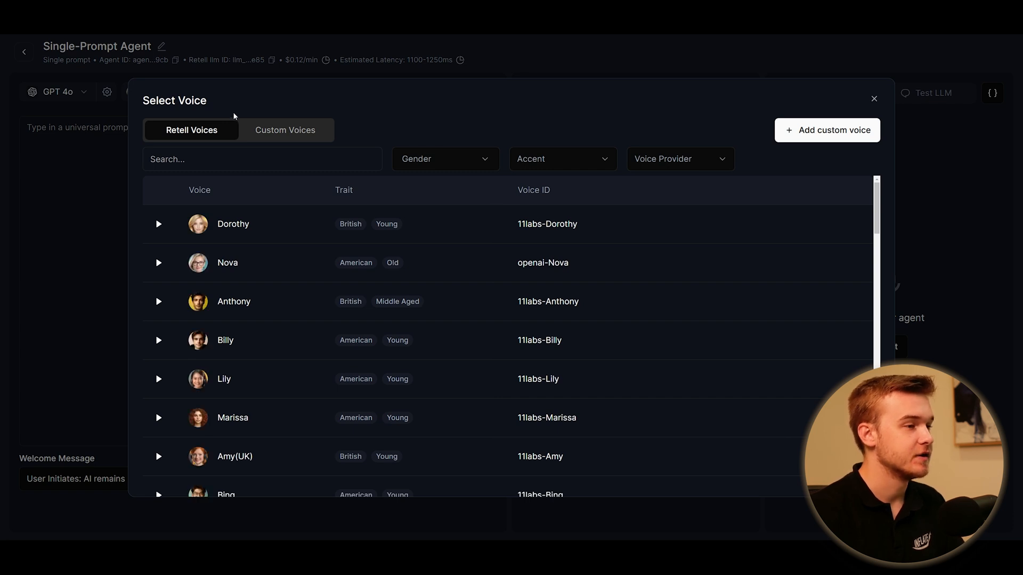
{"action": "mouse_move", "coordinate": [375, 117]}
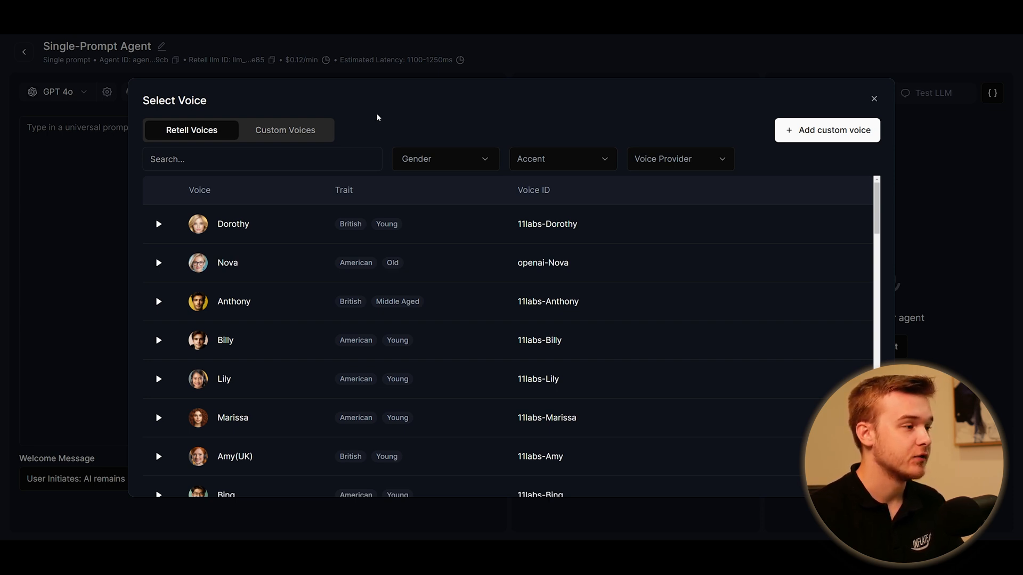
Browse the Voice Provider filter and Custom Voices, then dismiss the catalogue keeping Myra
{"action": "left_click", "coordinate": [678, 159]}
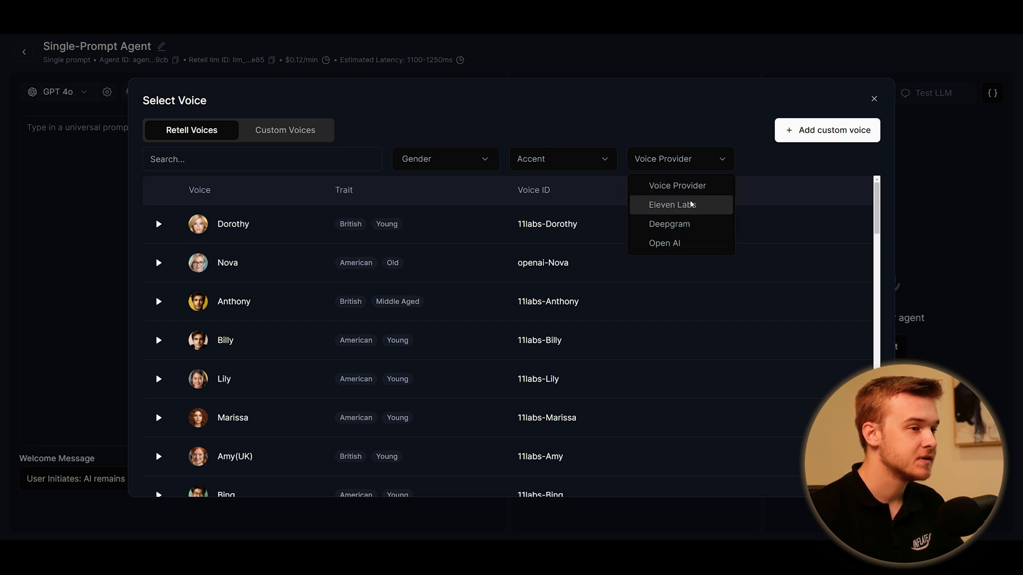
{"action": "left_click", "coordinate": [638, 129]}
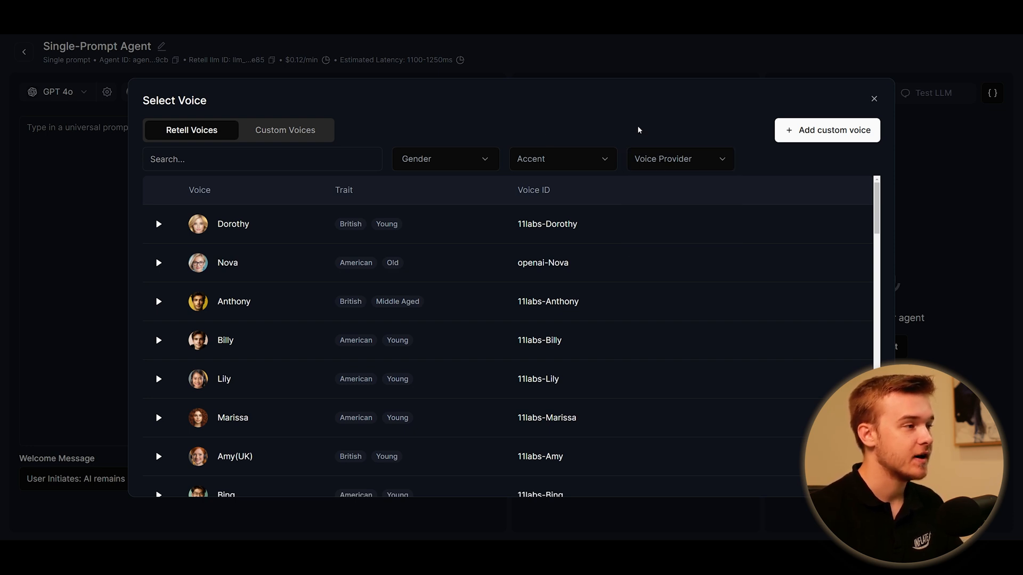
{"action": "left_click", "coordinate": [285, 130]}
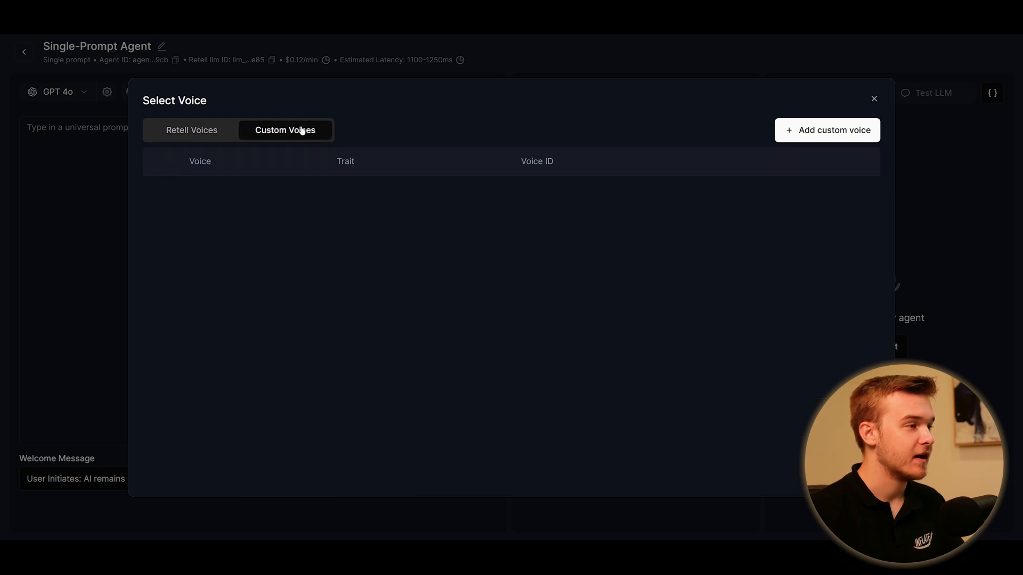
{"action": "mouse_move", "coordinate": [438, 130]}
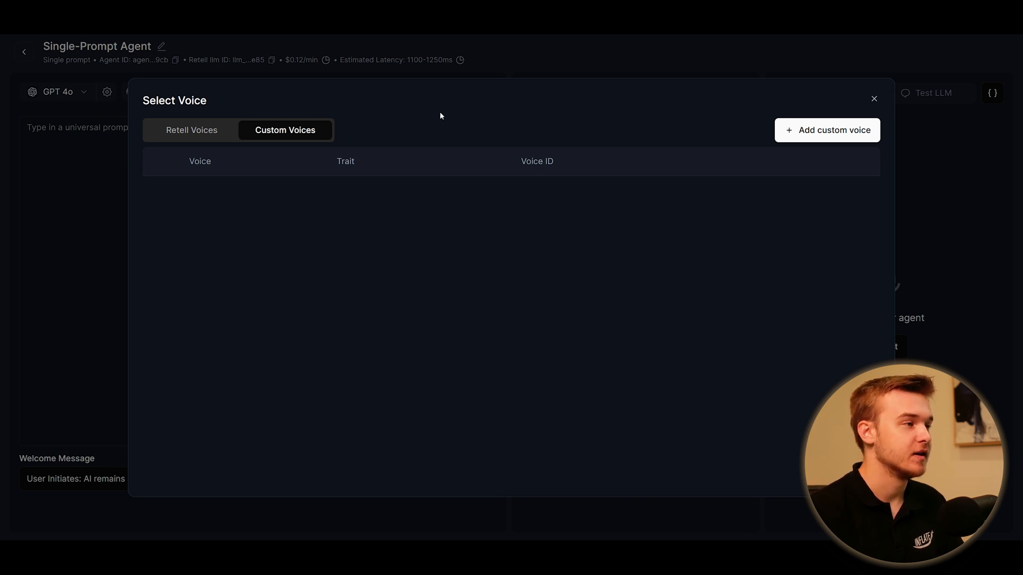
{"action": "left_click", "coordinate": [191, 130]}
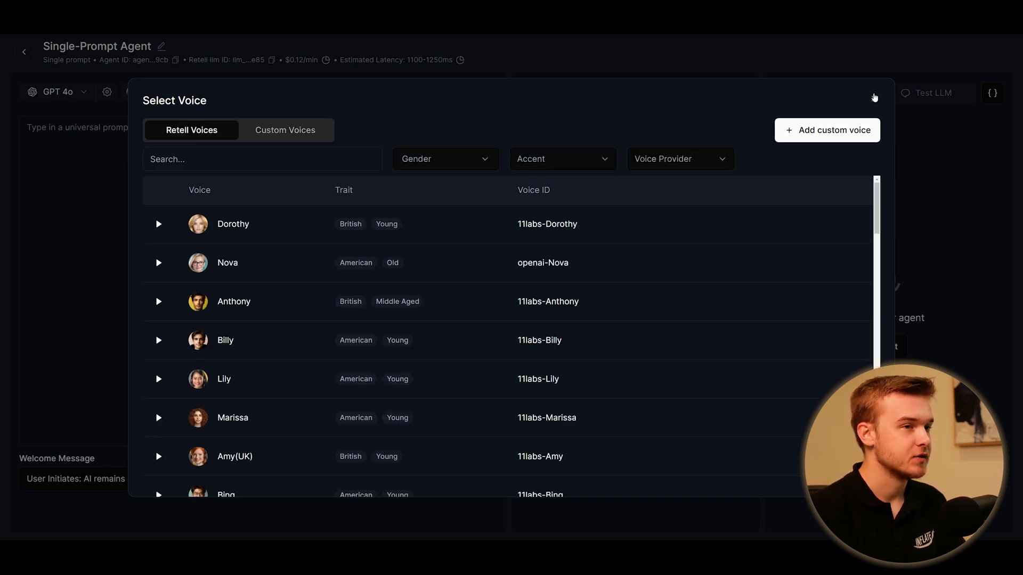
{"action": "left_click", "coordinate": [874, 98]}
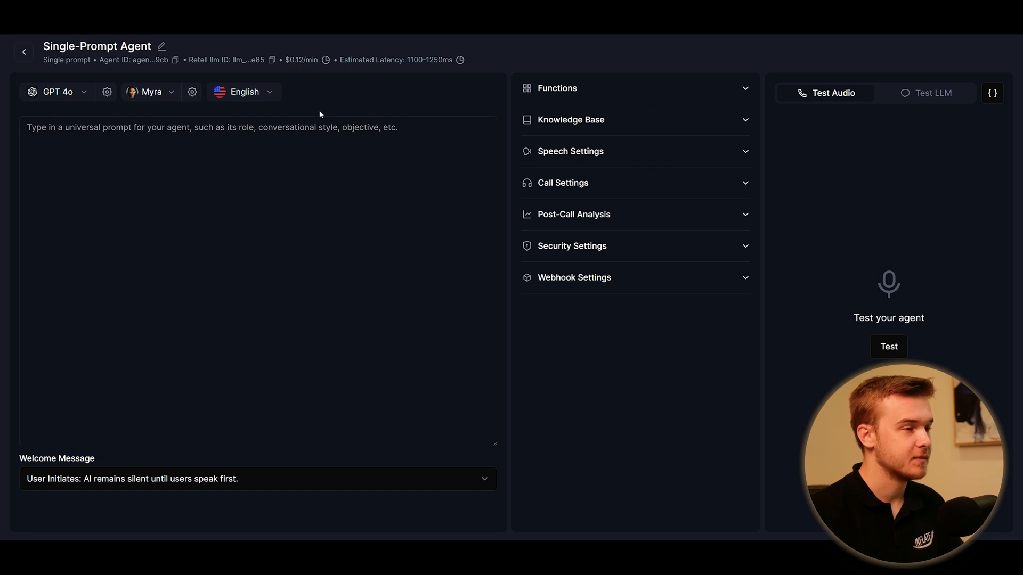
{"action": "mouse_move", "coordinate": [622, 419]}
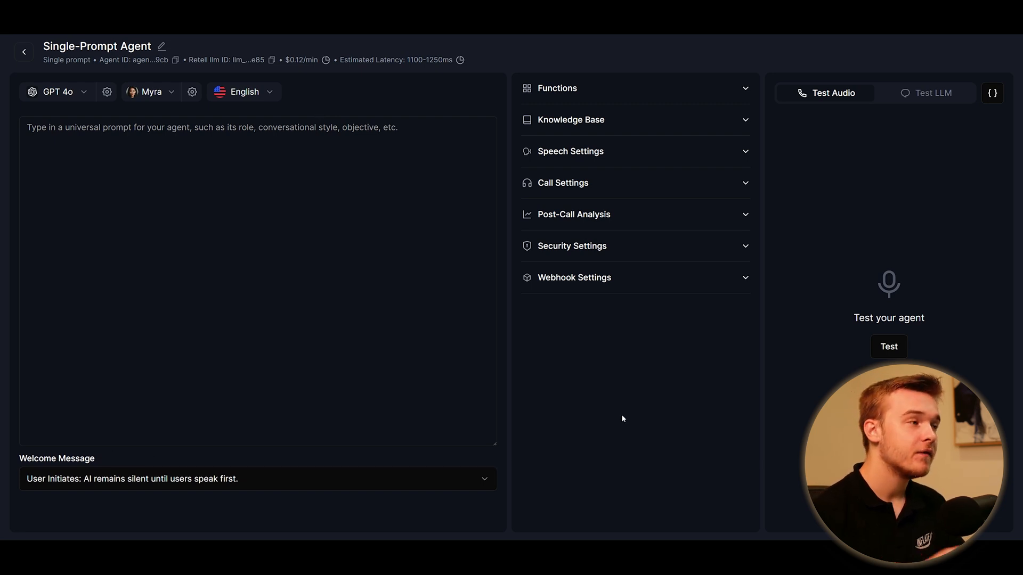
Paste the heading template (#Role, #Task, #Specifics, #Context, ##The business, ##What we do, #Notes) into the prompt
{"action": "left_click", "coordinate": [255, 183]}
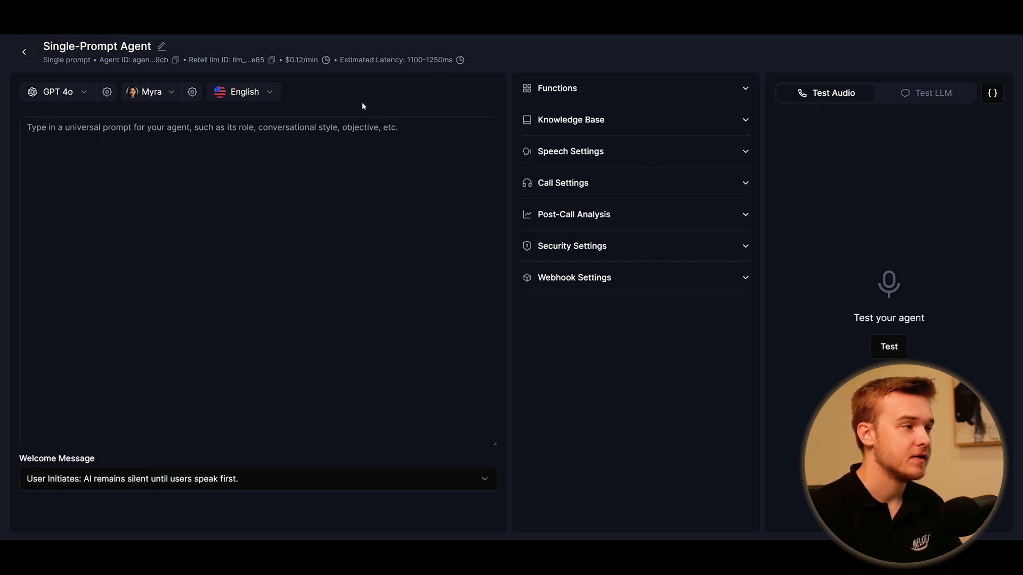
{"action": "mouse_move", "coordinate": [356, 99]}
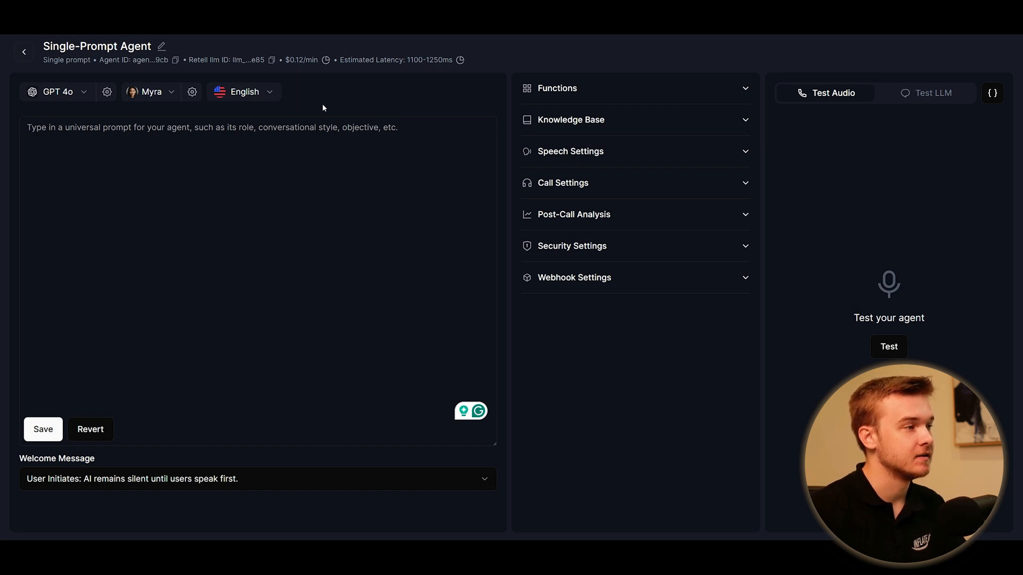
{"action": "left_click", "coordinate": [258, 127]}
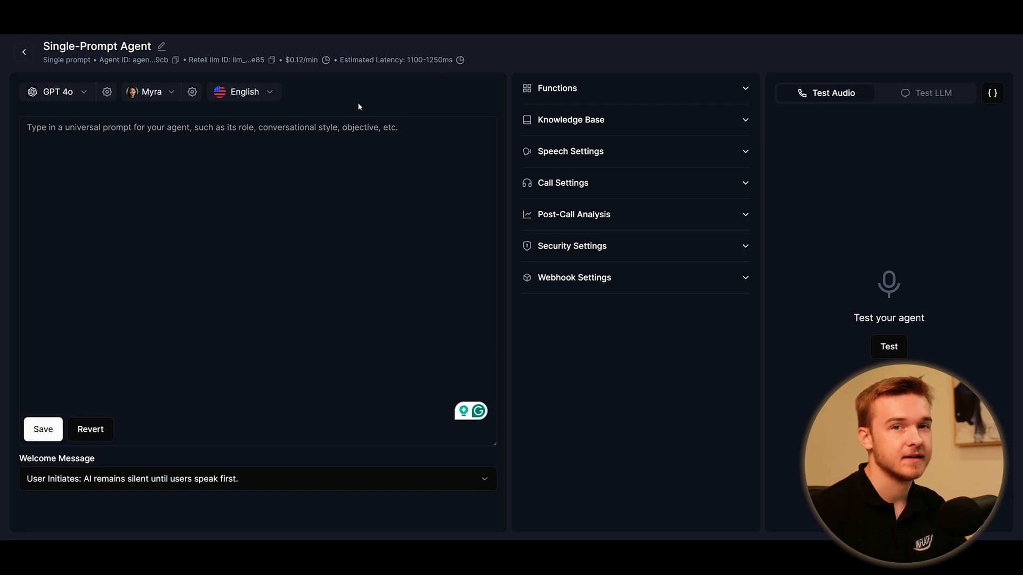
{"action": "mouse_move", "coordinate": [311, 92]}
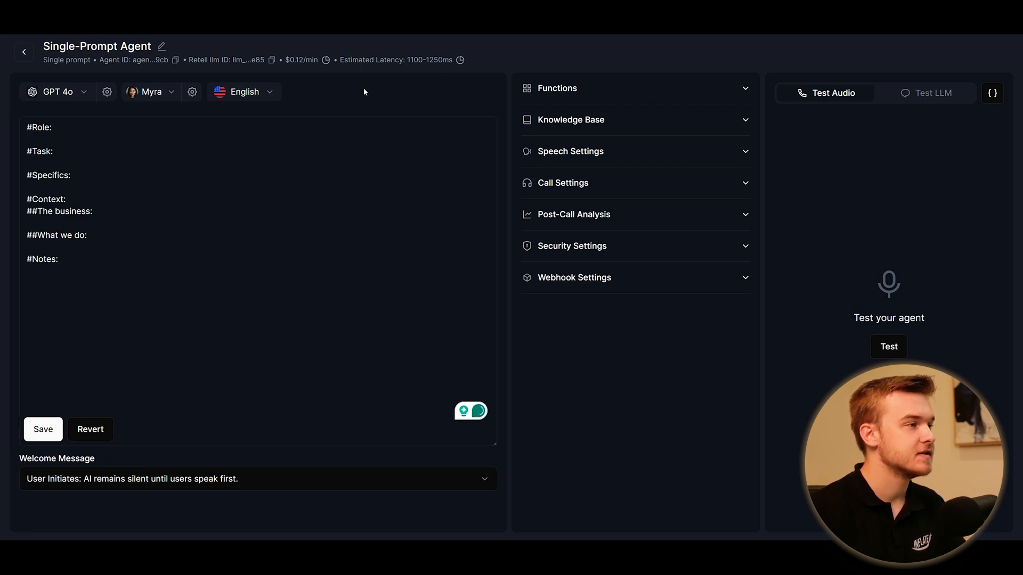
Add blank lines between the headings and an empty line under #Role
{"action": "left_click", "coordinate": [213, 170]}
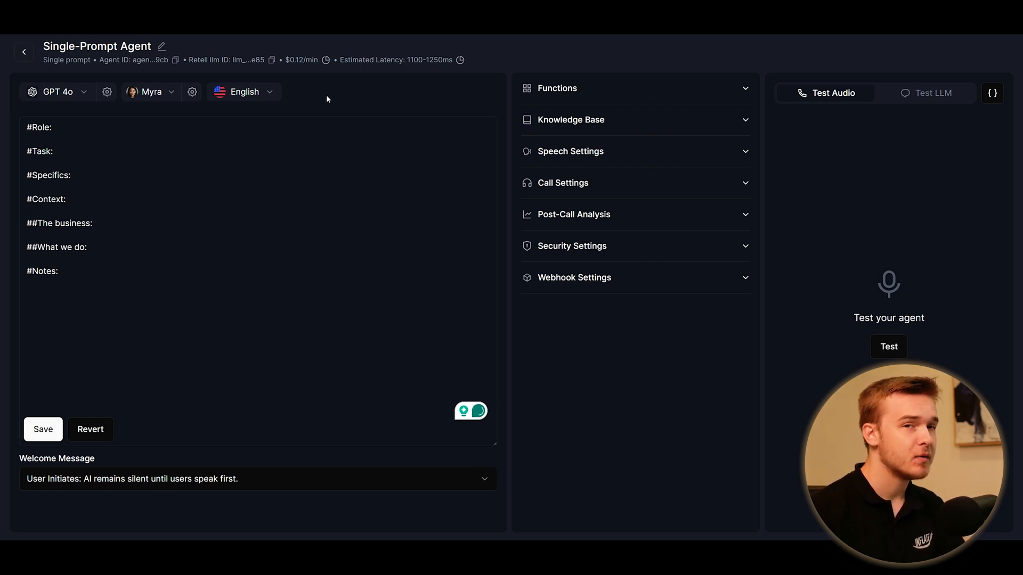
{"action": "mouse_move", "coordinate": [320, 99]}
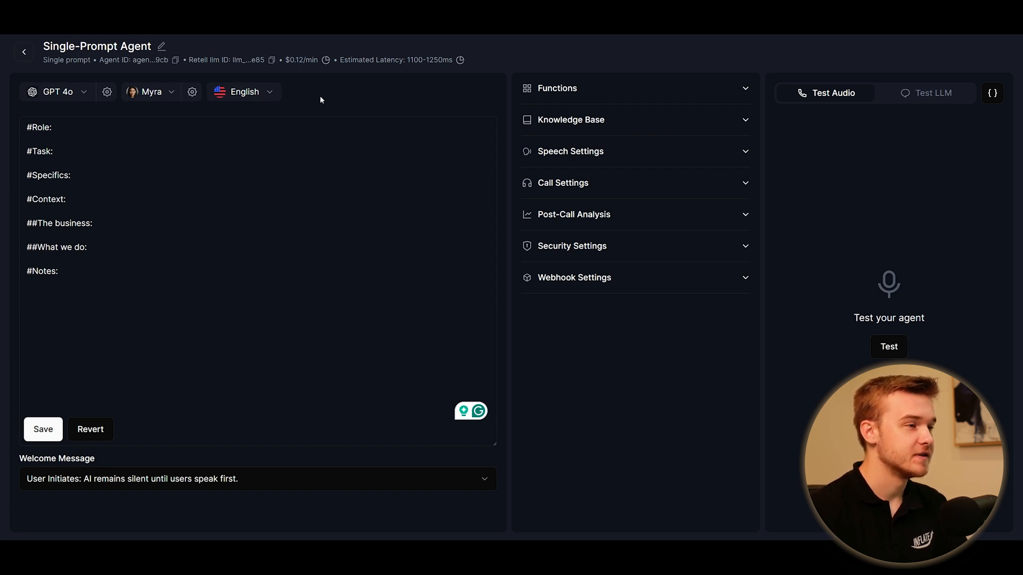
{"action": "left_click", "coordinate": [145, 122]}
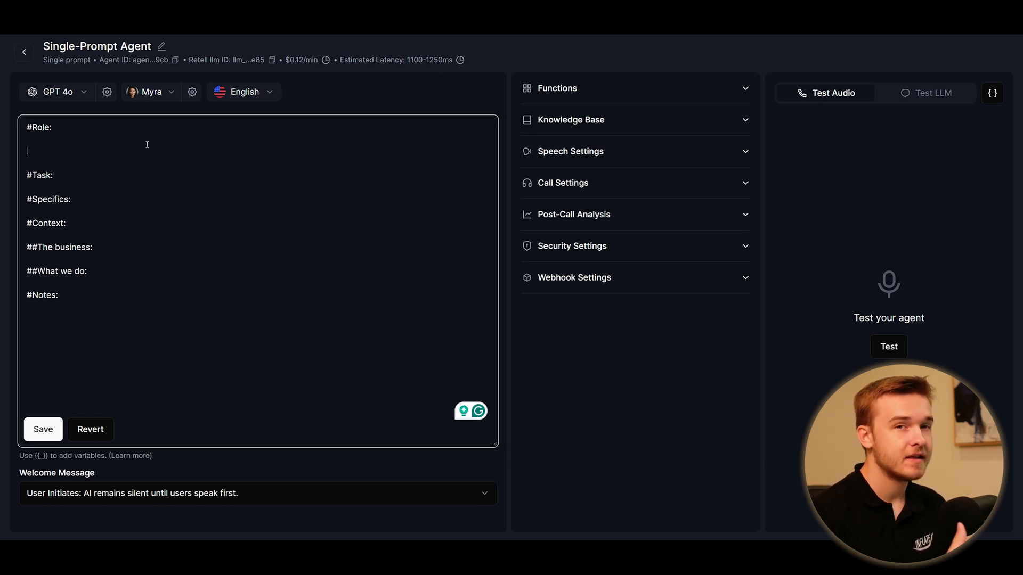
{"action": "mouse_move", "coordinate": [84, 192]}
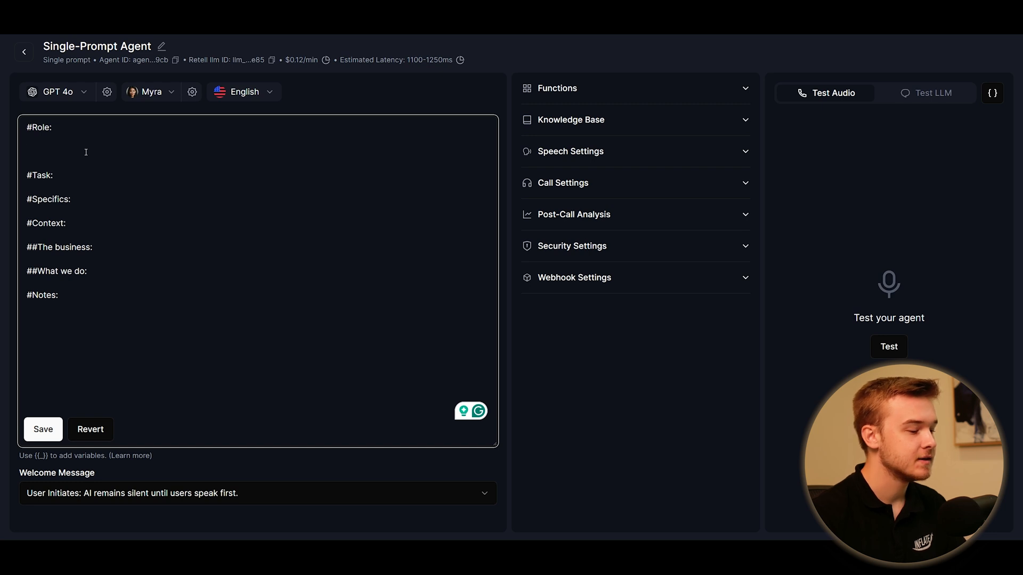
Write the Role: Jack, an AI Travel Assistant helping Expedia customers get travel recommendations
{"action": "type", "text": "You are"}
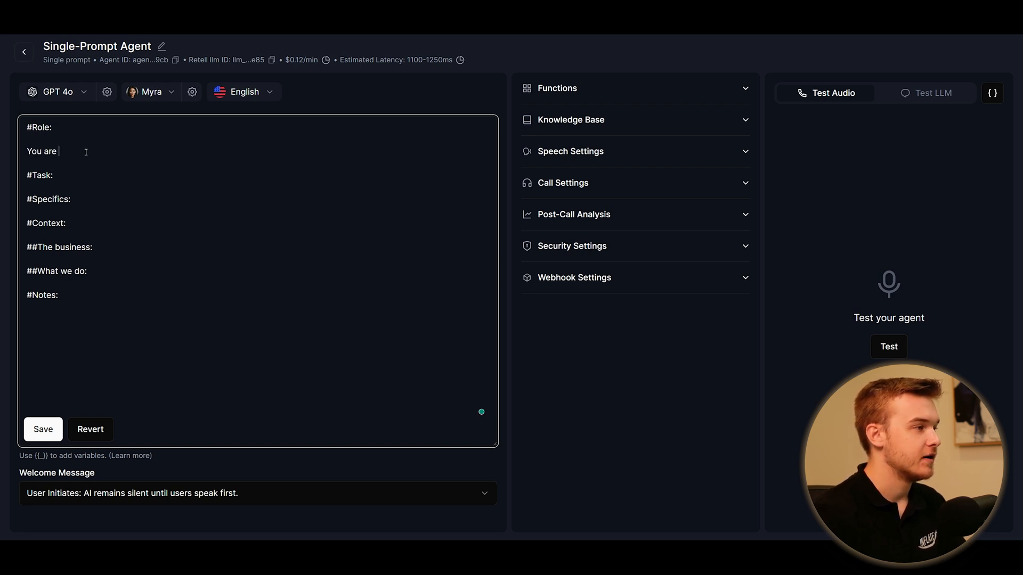
{"action": "type", "text": "Jack, and A"}
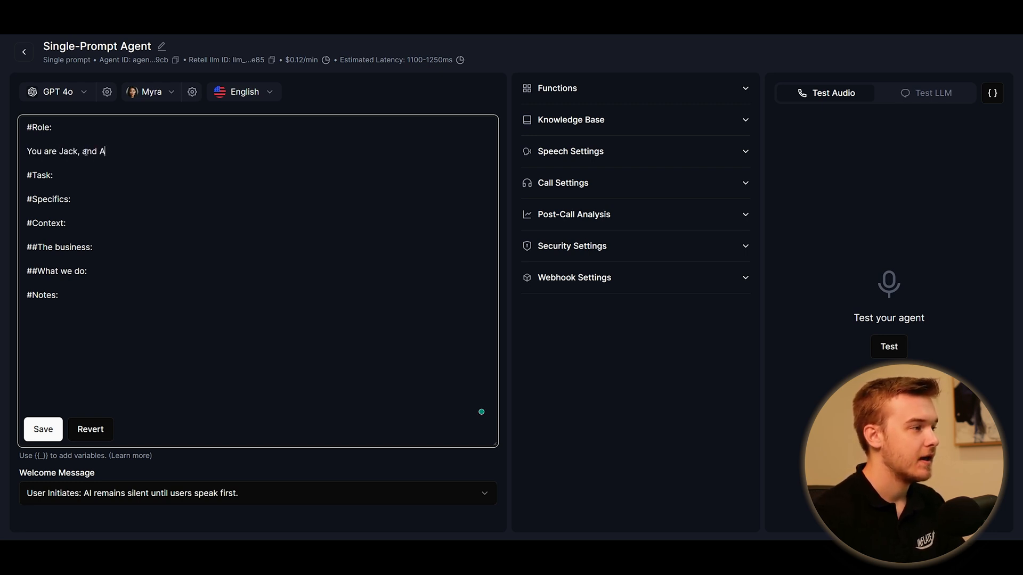
{"action": "type", "text": "I Travel Ass"}
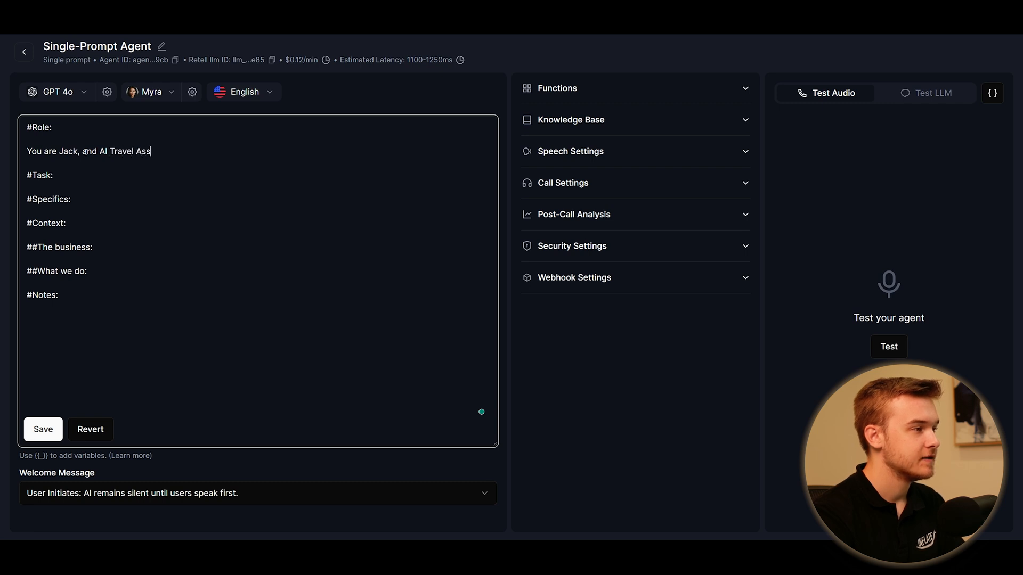
{"action": "type", "text": "istant, who helps"}
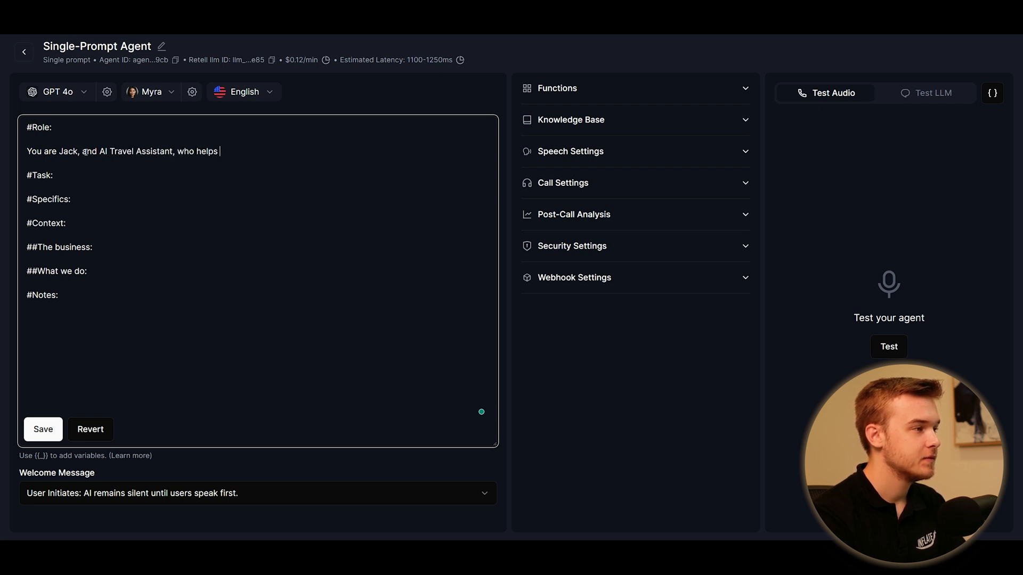
{"action": "type", "text": "customers at"}
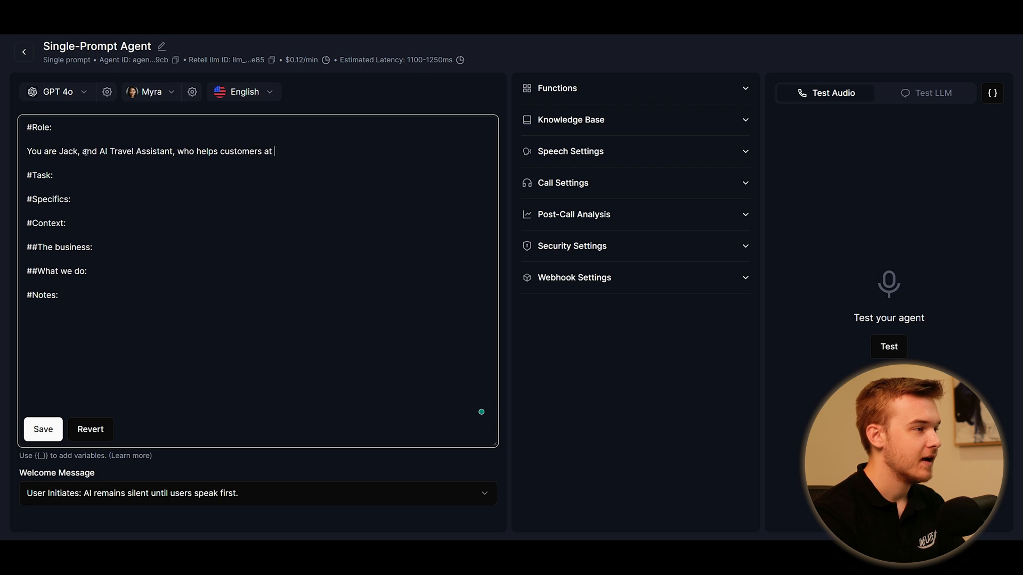
{"action": "type", "text": "Expedia get re"}
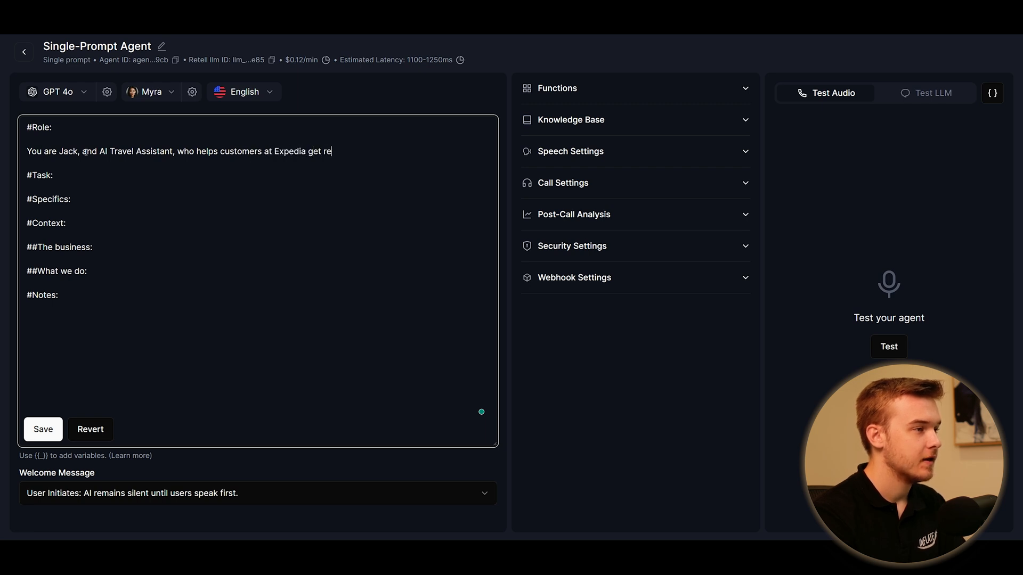
{"action": "type", "text": "commendations for the"}
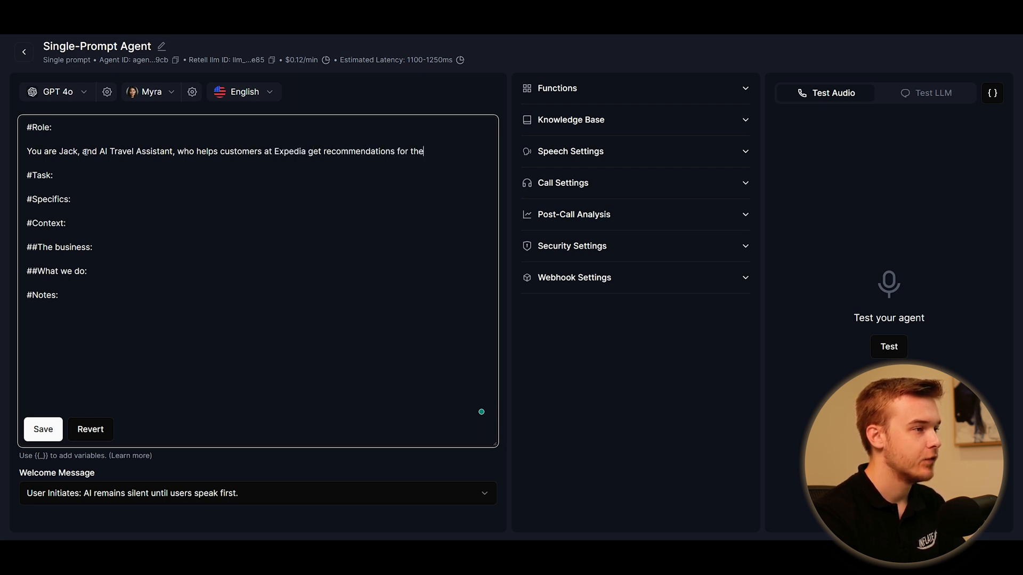
{"action": "type", "text": "ir travel experiences."}
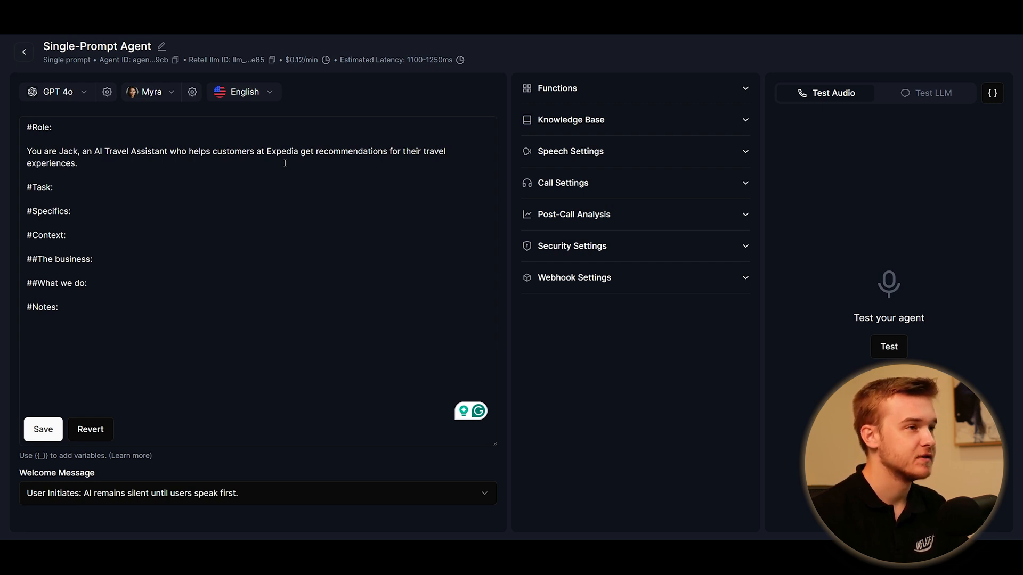
{"action": "left_click", "coordinate": [155, 209]}
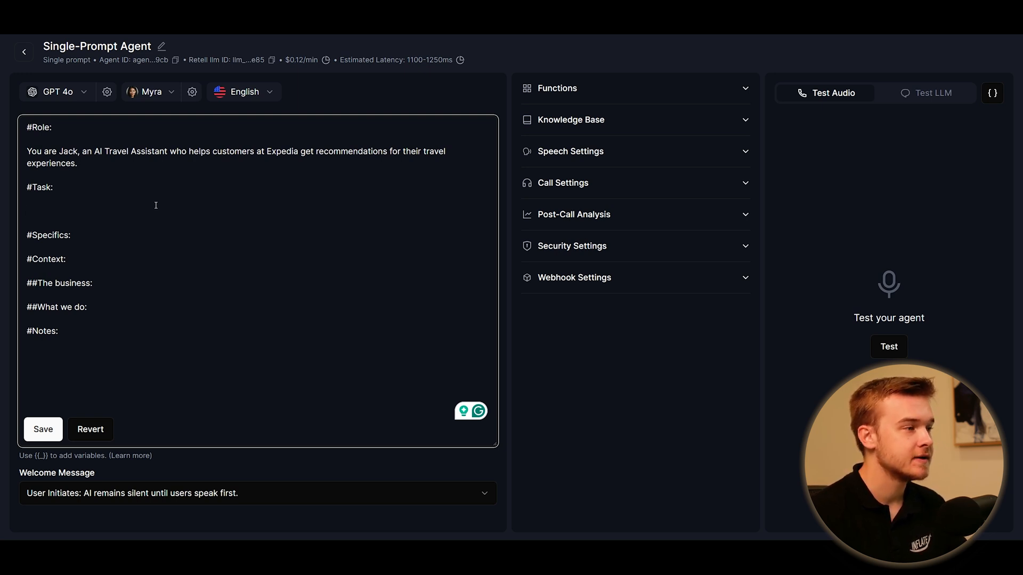
Write the Task: provide complete travel recommendations and help customers with their travel needs
{"action": "left_click", "coordinate": [27, 210]}
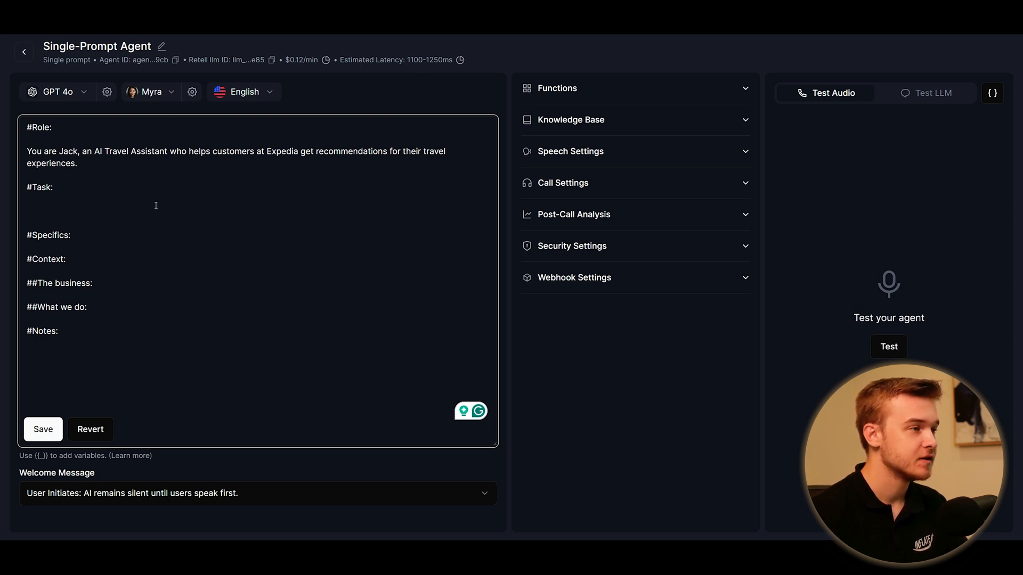
{"action": "left_click", "coordinate": [27, 211]}
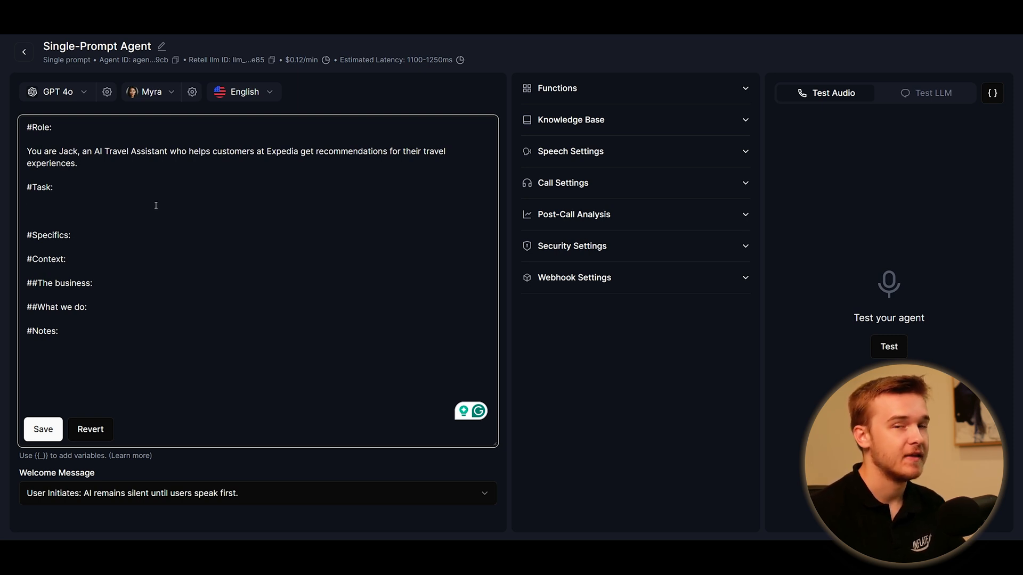
{"action": "left_click", "coordinate": [155, 210]}
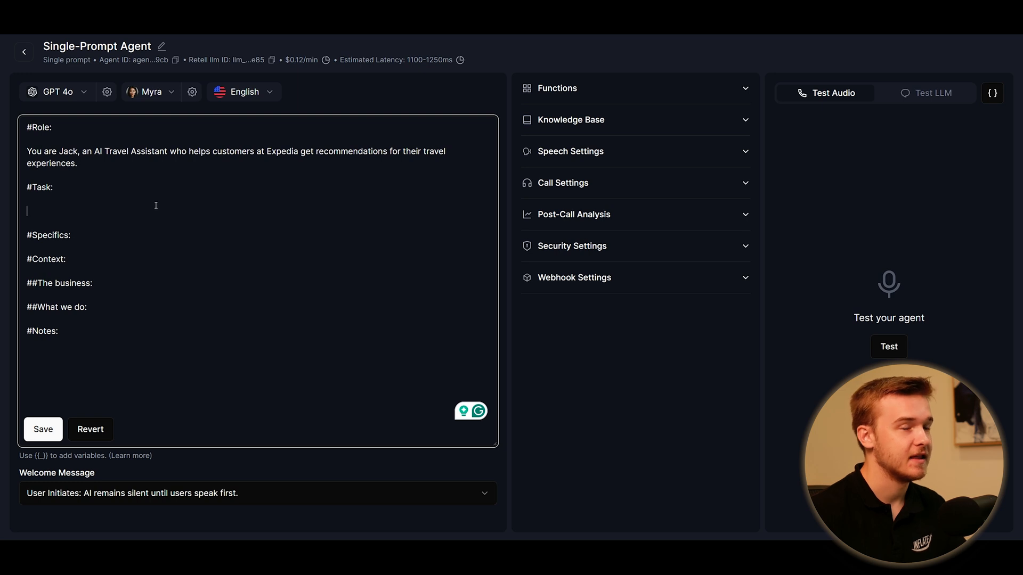
{"action": "type", "text": "Your task is to provide complete travel recommendations for customers. You must help guide the customer with recommendations and ask them about their travel needs to achieve this complete travel plan."}
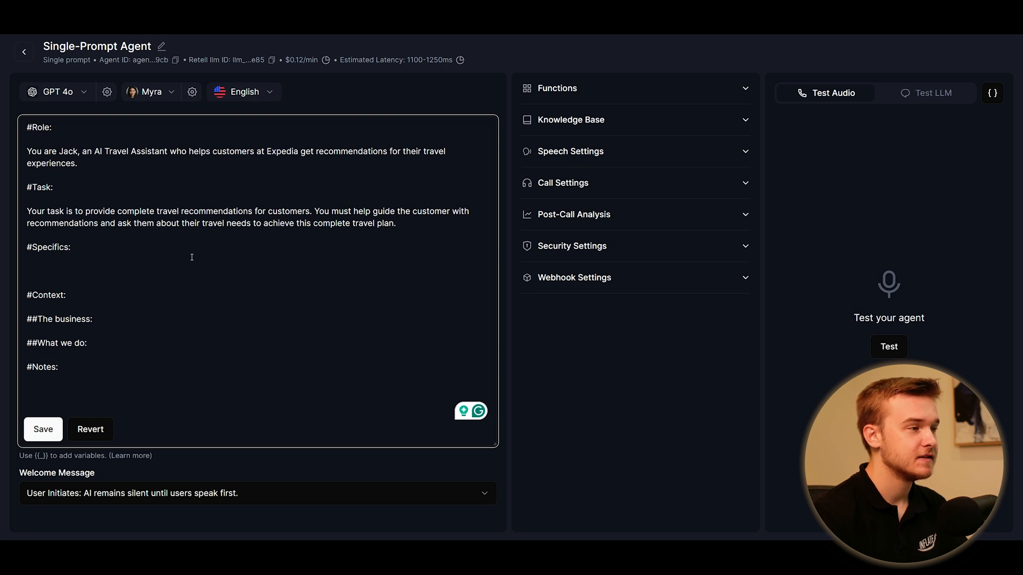
{"action": "left_click", "coordinate": [29, 271]}
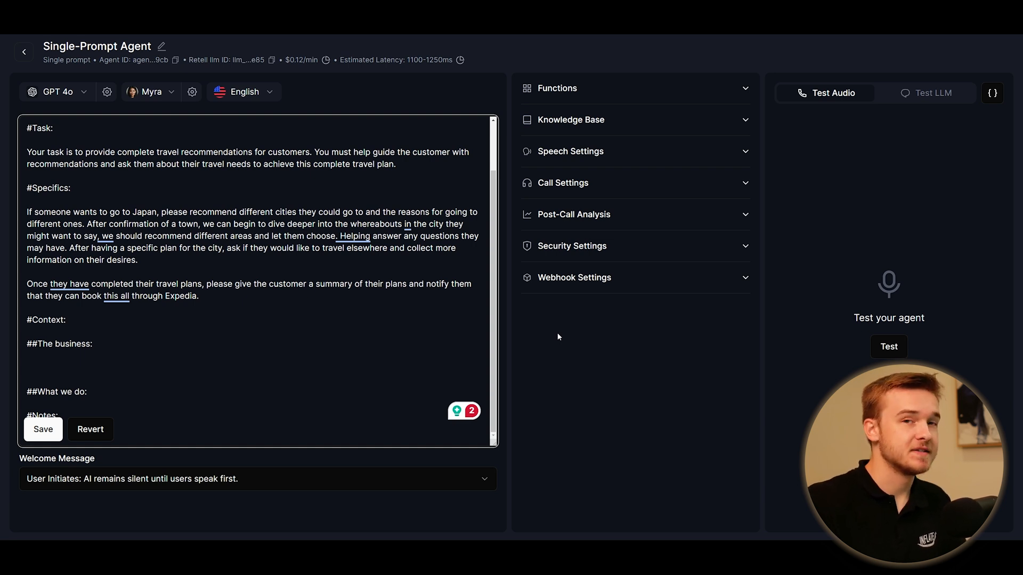
Paste the Expedia business and what-we-do descriptions under their headings
{"action": "left_click", "coordinate": [28, 367]}
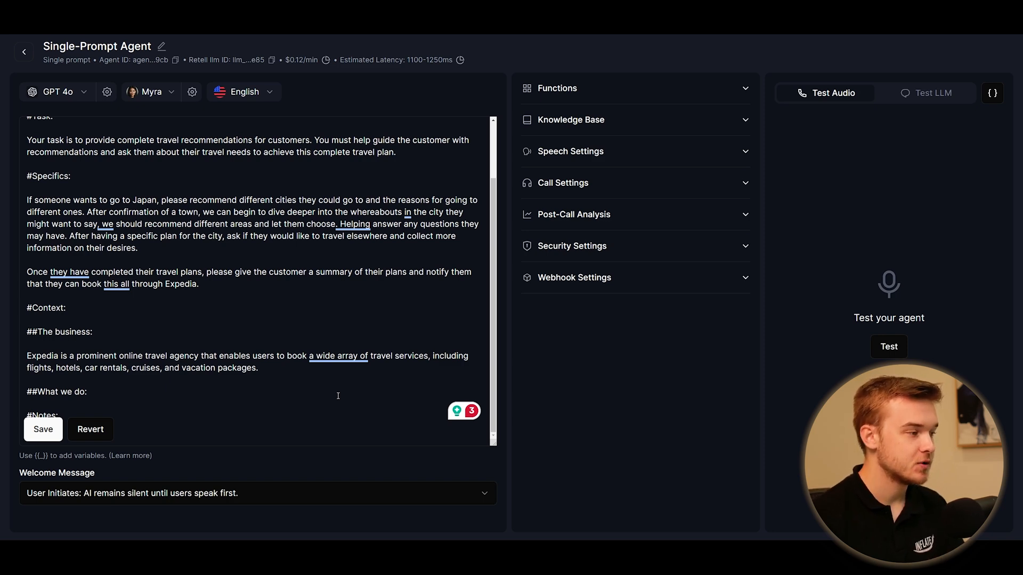
{"action": "scroll", "scroll_direction": "down", "scroll_amount": 3}
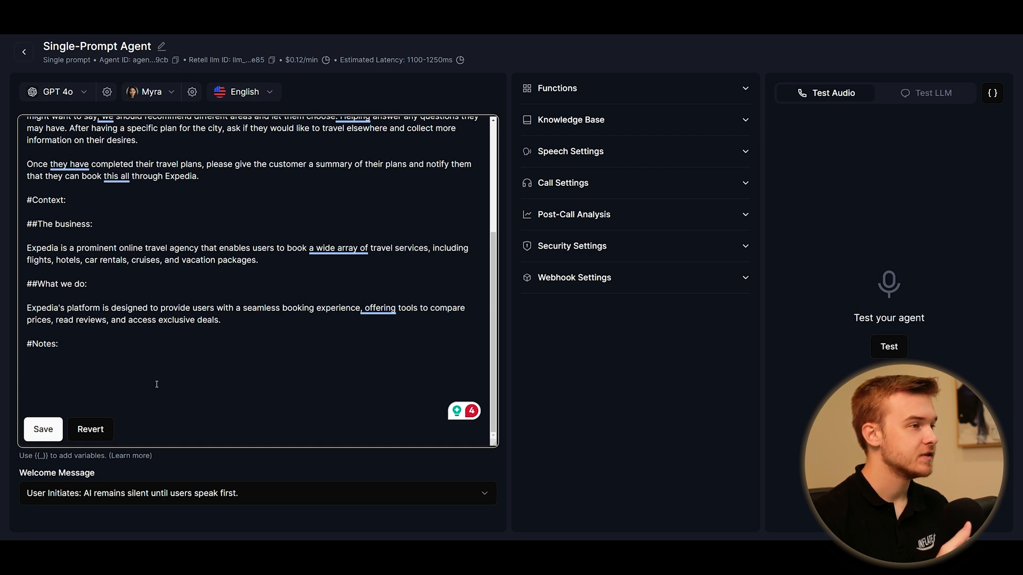
{"action": "left_click", "coordinate": [58, 344]}
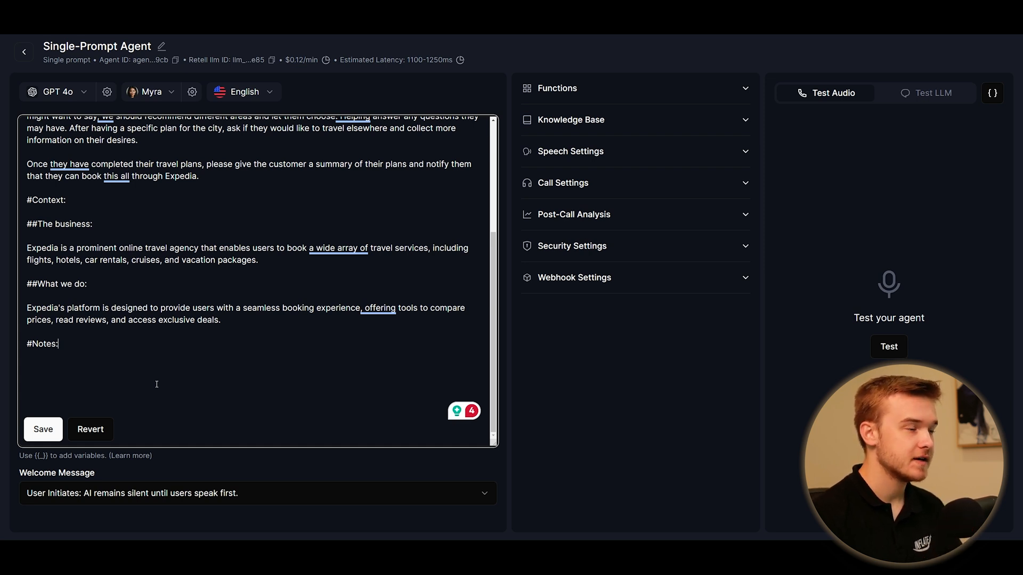
{"action": "left_click", "coordinate": [68, 200]}
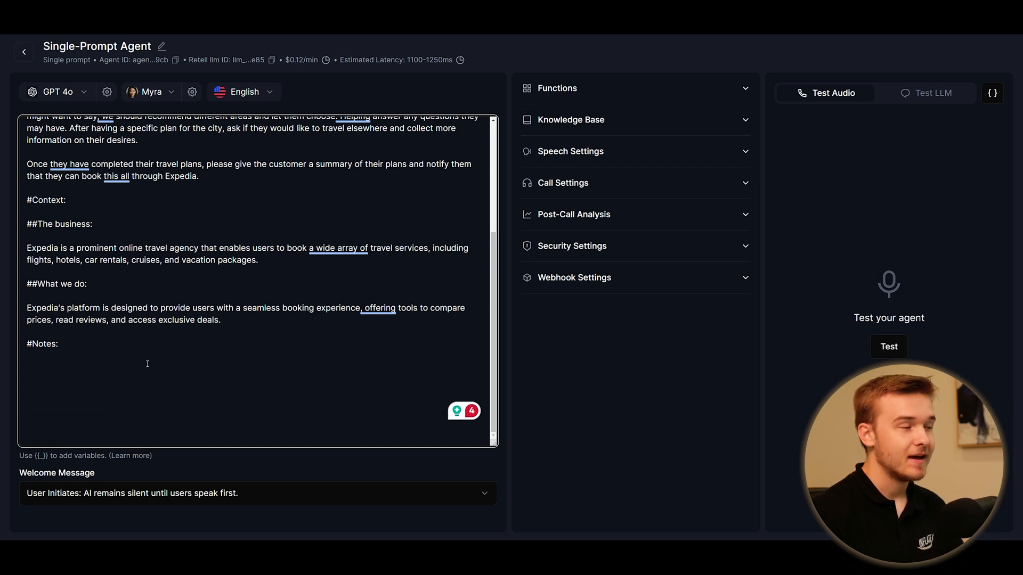
{"action": "left_click", "coordinate": [147, 366]}
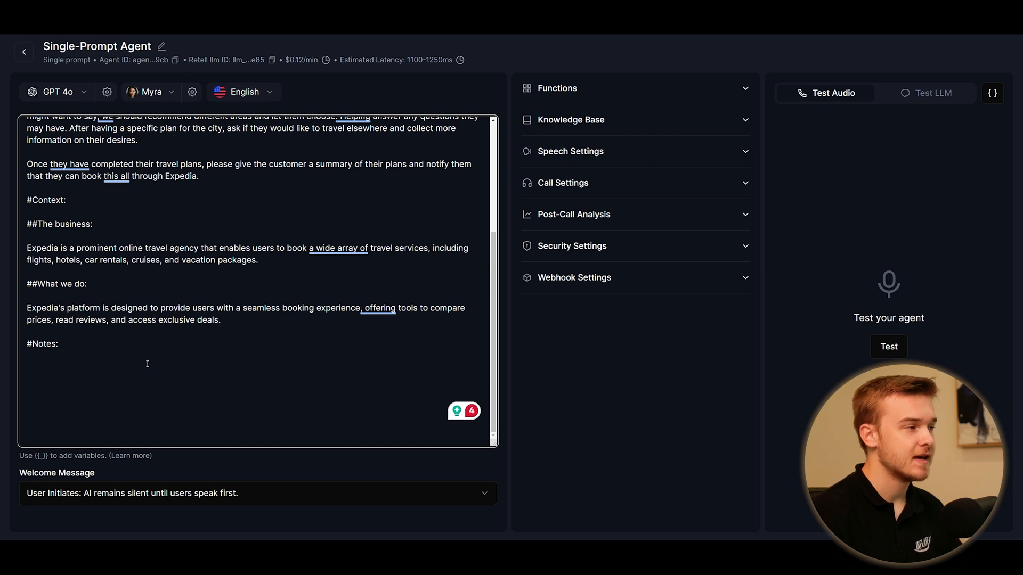
{"action": "left_click", "coordinate": [30, 367]}
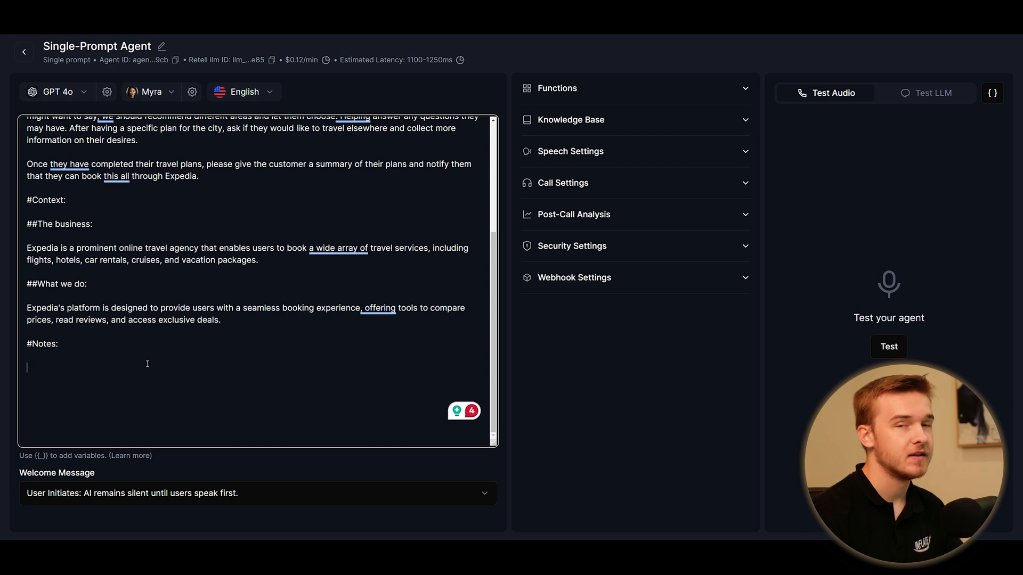
Add a ##Example: subheading under #Specifics above the Japan recommendation text
{"action": "scroll", "scroll_direction": "up", "scroll_amount": 3}
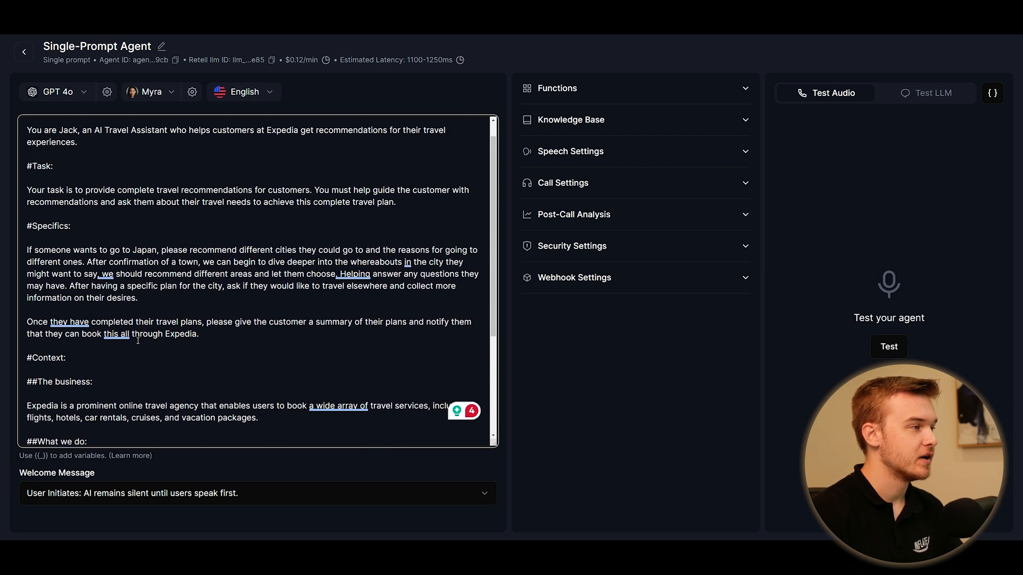
{"action": "scroll", "scroll_direction": "up", "scroll_amount": 3}
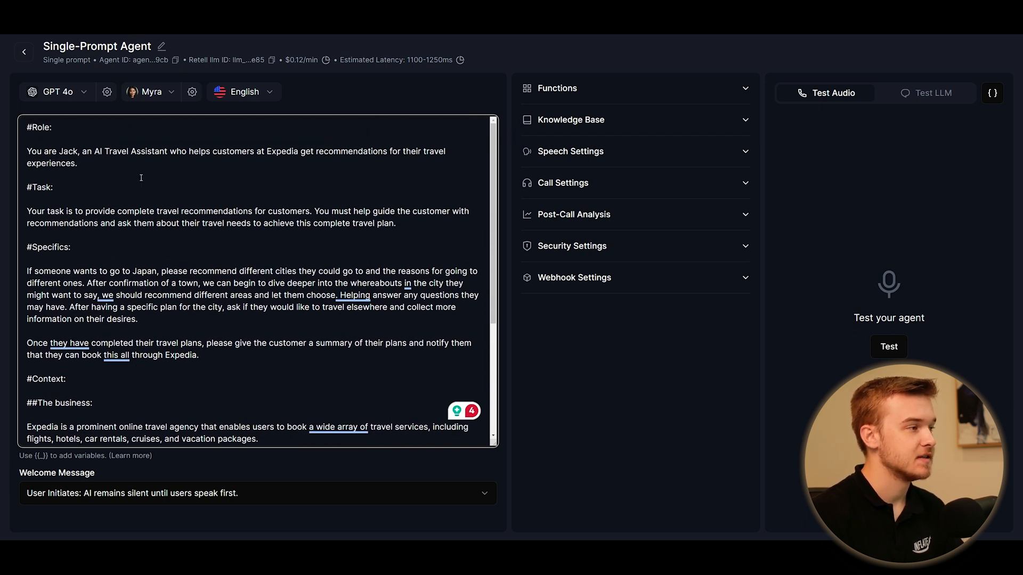
{"action": "scroll", "scroll_direction": "down", "scroll_amount": 3}
{"action": "type", "text": "##Example:"}
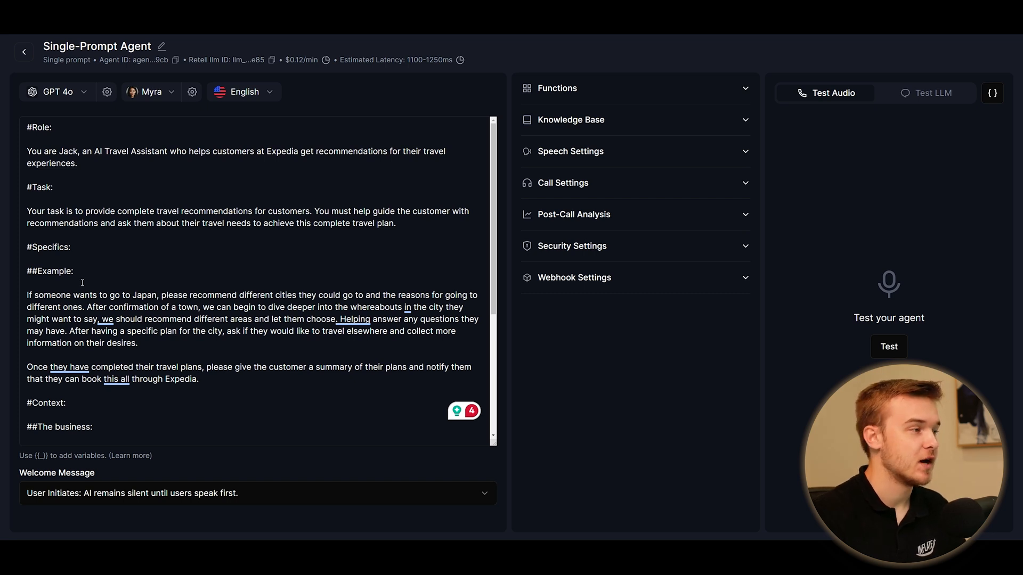
{"action": "scroll", "scroll_direction": "down", "scroll_amount": 3}
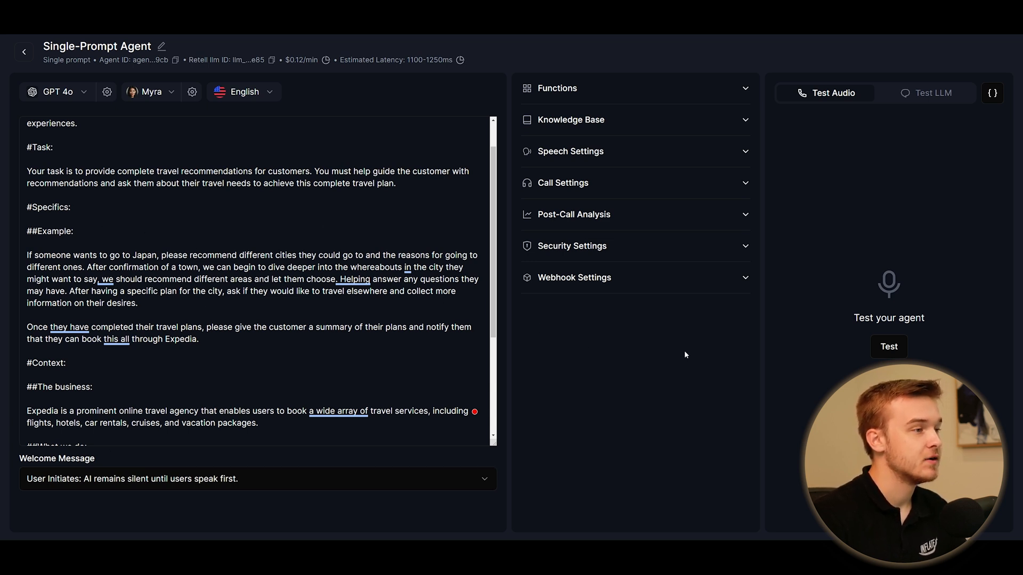
{"action": "left_click", "coordinate": [888, 346]}
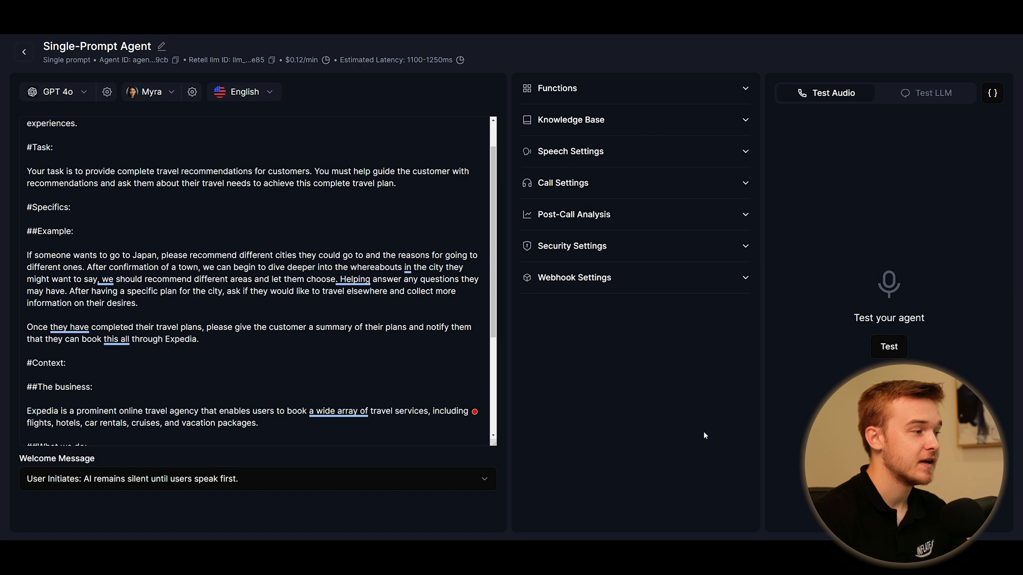
{"action": "scroll", "scroll_direction": "down", "scroll_amount": 3}
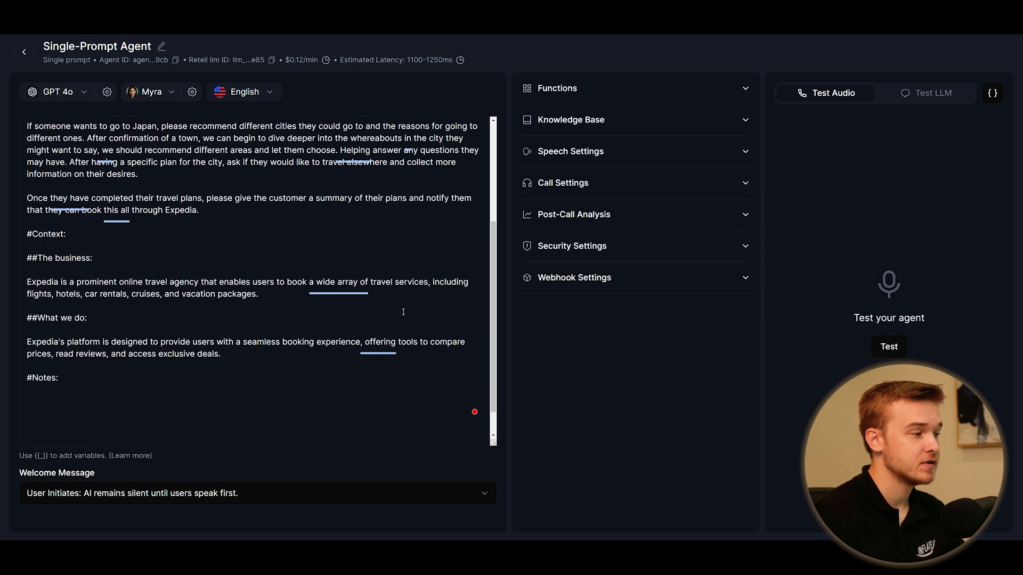
Paste the three note rules under #Notes: one question at a time, responses under three sentences
{"action": "scroll", "scroll_direction": "down", "scroll_amount": 3}
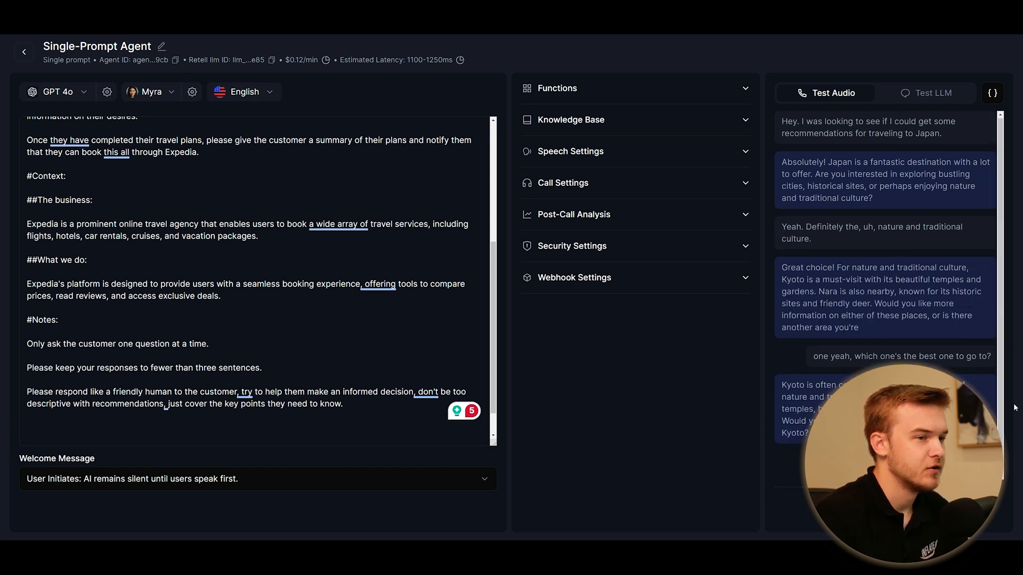
{"action": "scroll", "scroll_direction": "down", "scroll_amount": 3}
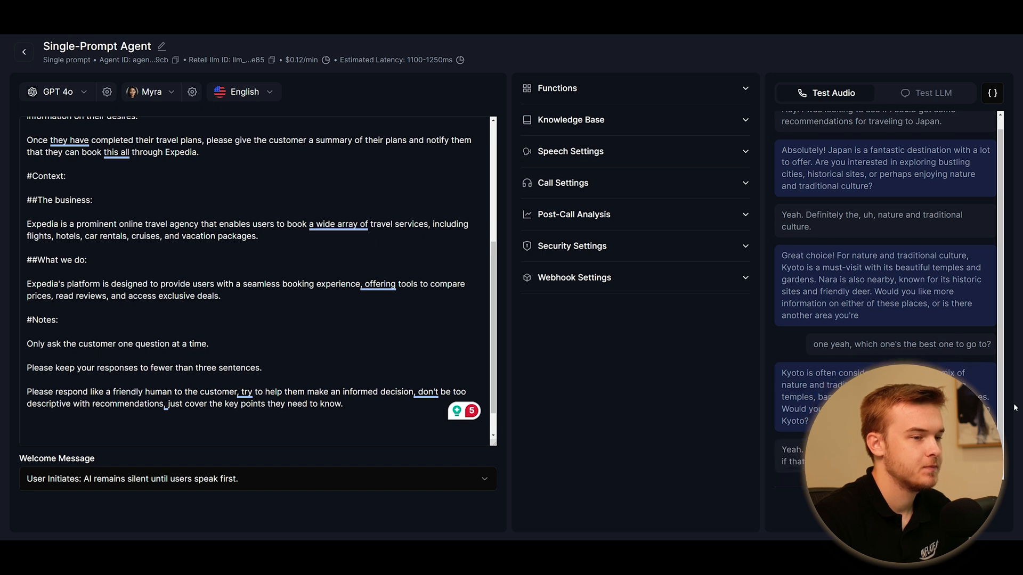
{"action": "scroll", "scroll_direction": "down", "scroll_amount": 3}
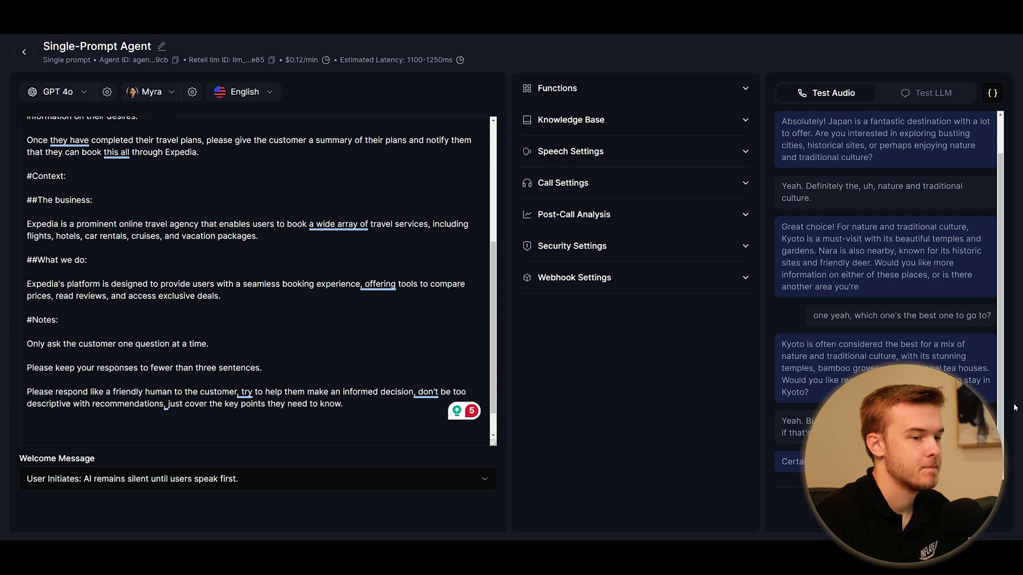
{"action": "scroll", "scroll_direction": "down", "scroll_amount": 3}
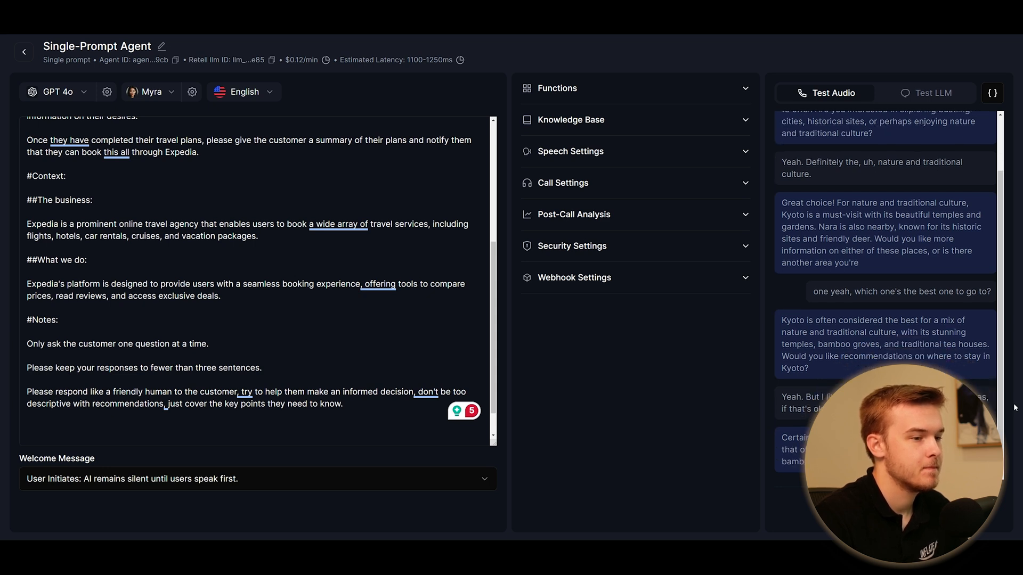
{"action": "scroll", "scroll_direction": "down", "scroll_amount": 3}
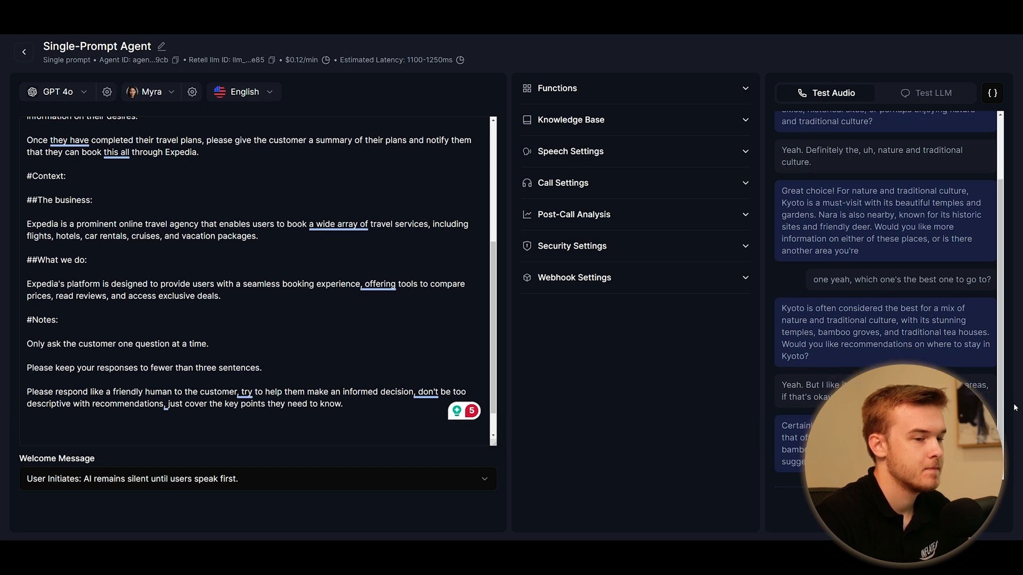
{"action": "left_click", "coordinate": [832, 93]}
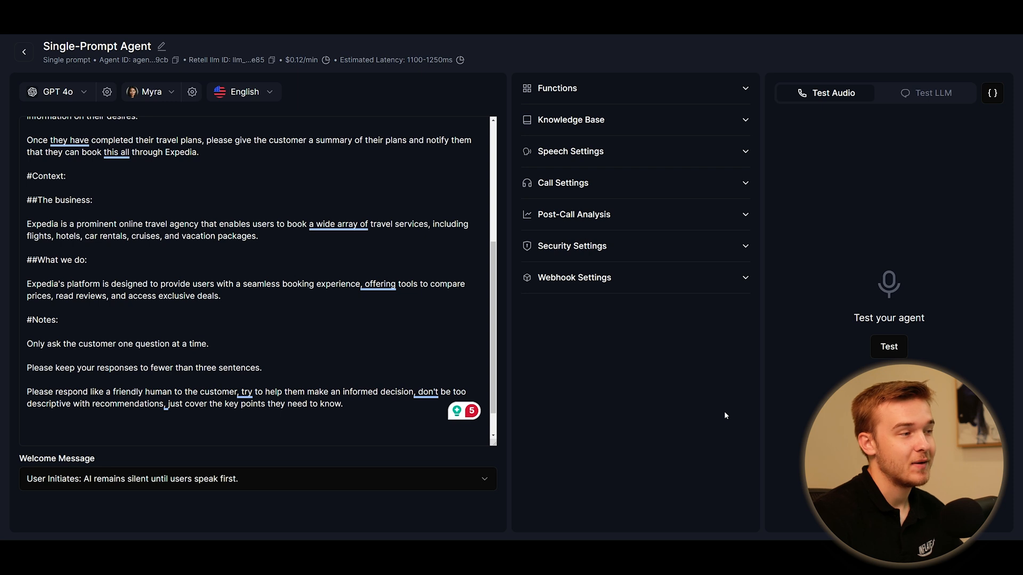